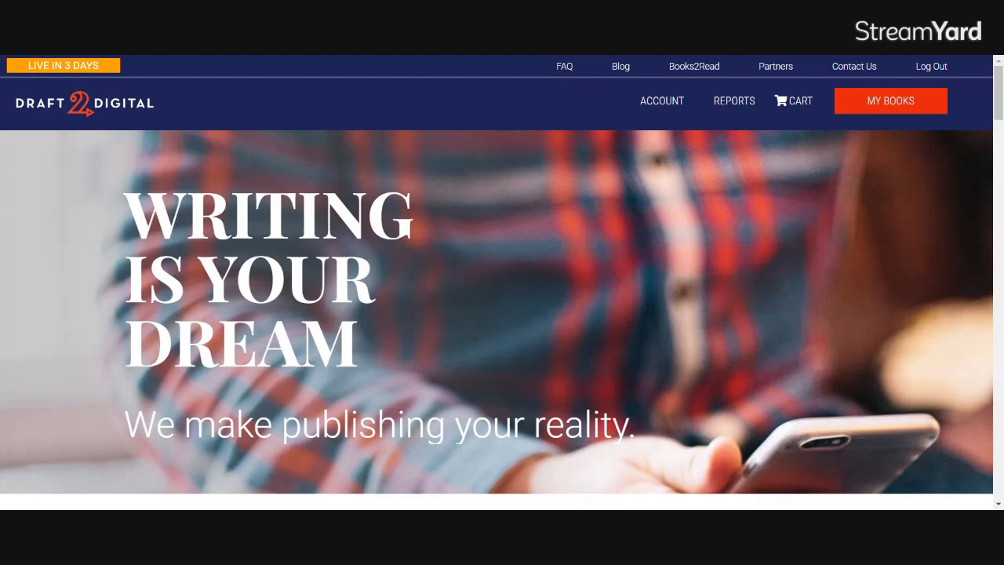
pyautogui.moveTo(906, 93)
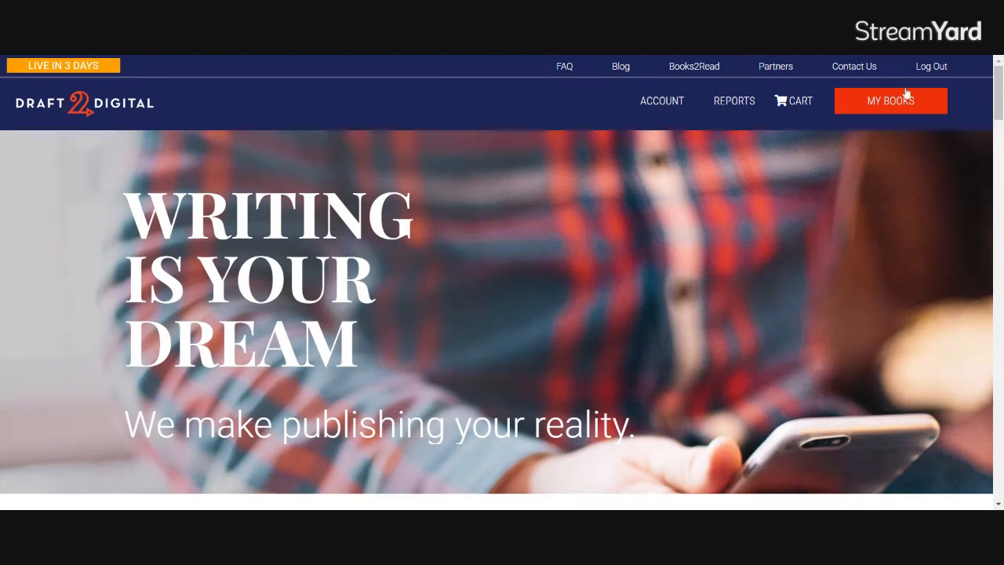
pyautogui.moveTo(902, 106)
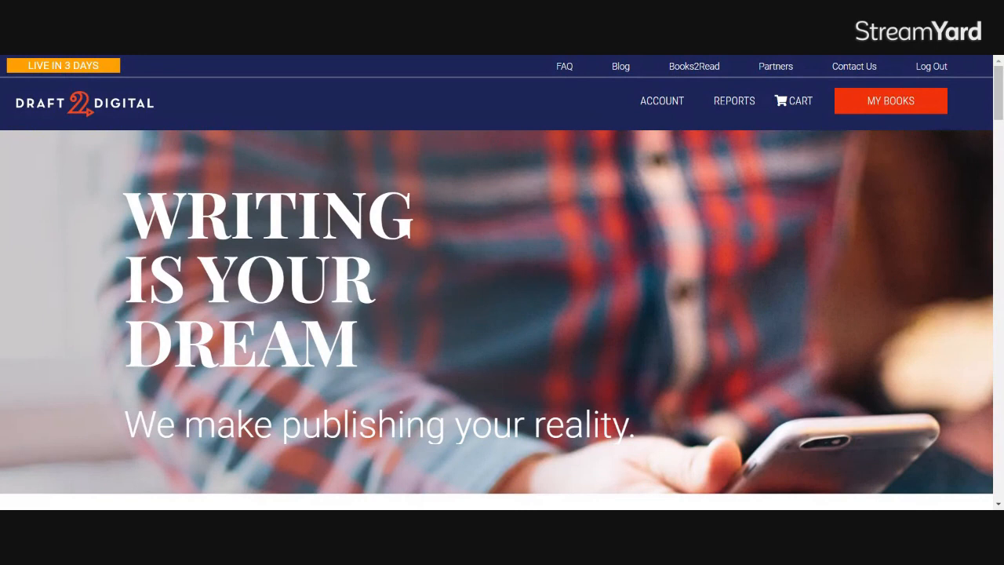
pyautogui.moveTo(902, 106)
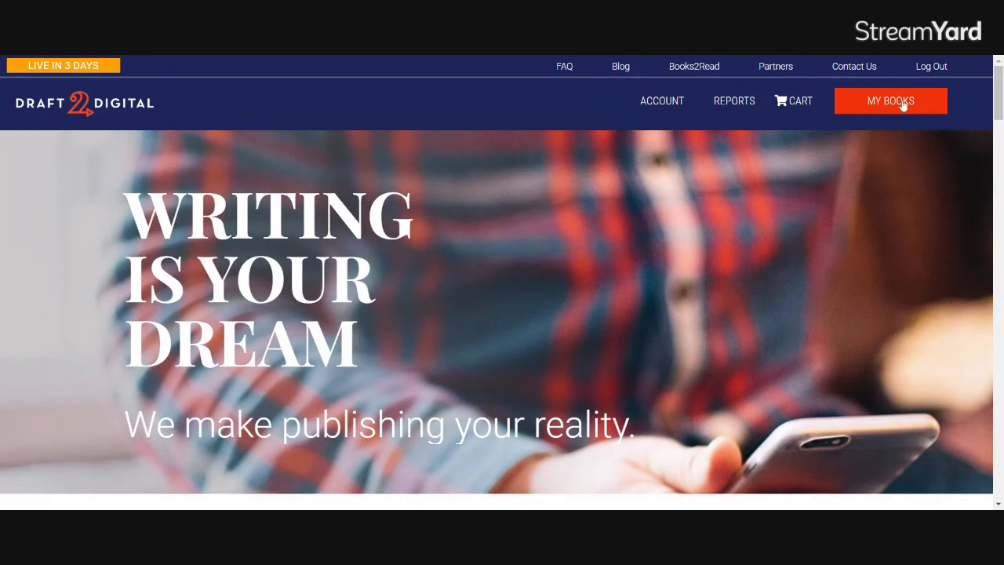
# Open My Books and scroll to show Monk of Death, Oracle of Life and The Godmother
pyautogui.click(890, 101)
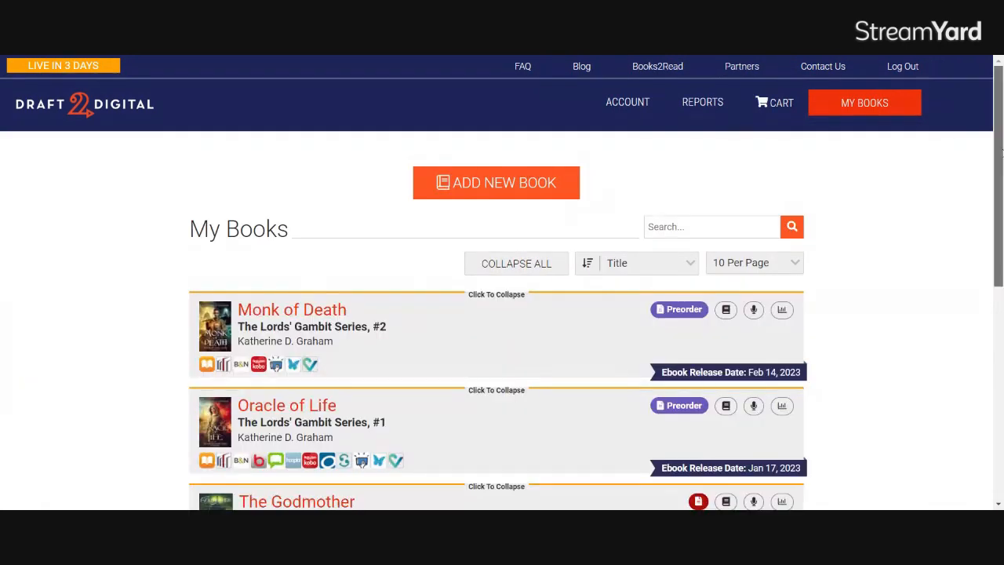
pyautogui.scroll(-3)
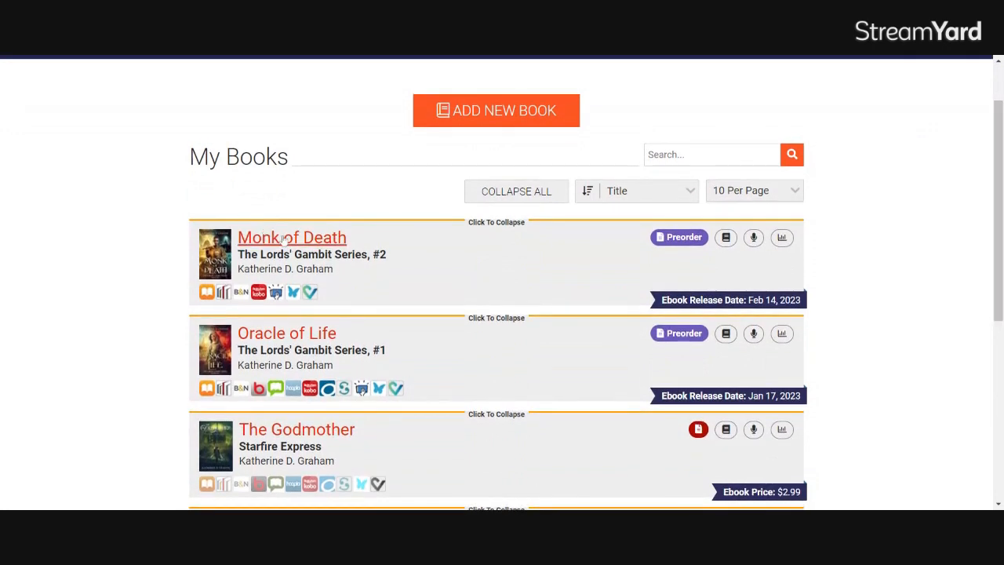
pyautogui.moveTo(287, 243)
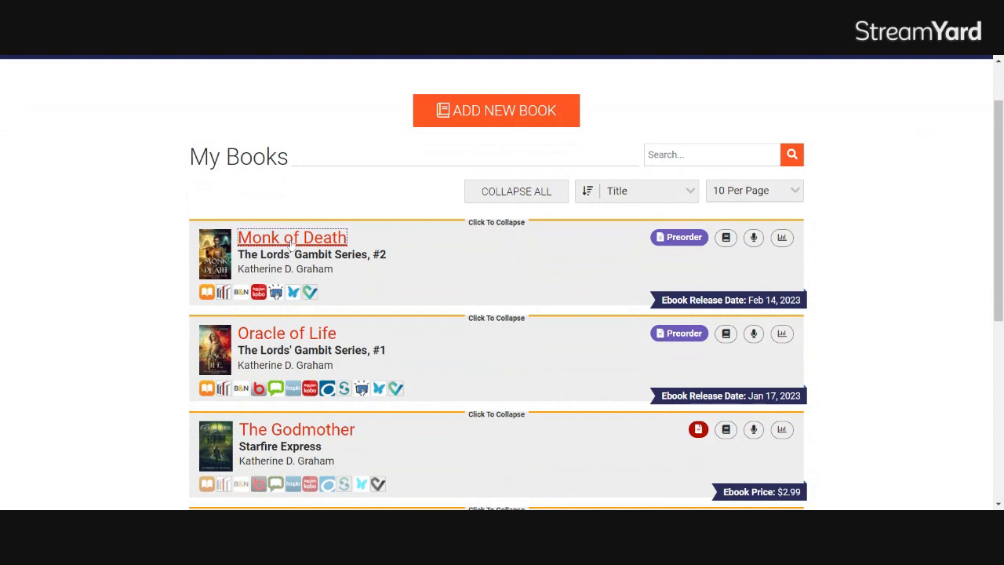
# Open Monk of Death's book page and scroll through its details
pyautogui.click(292, 237)
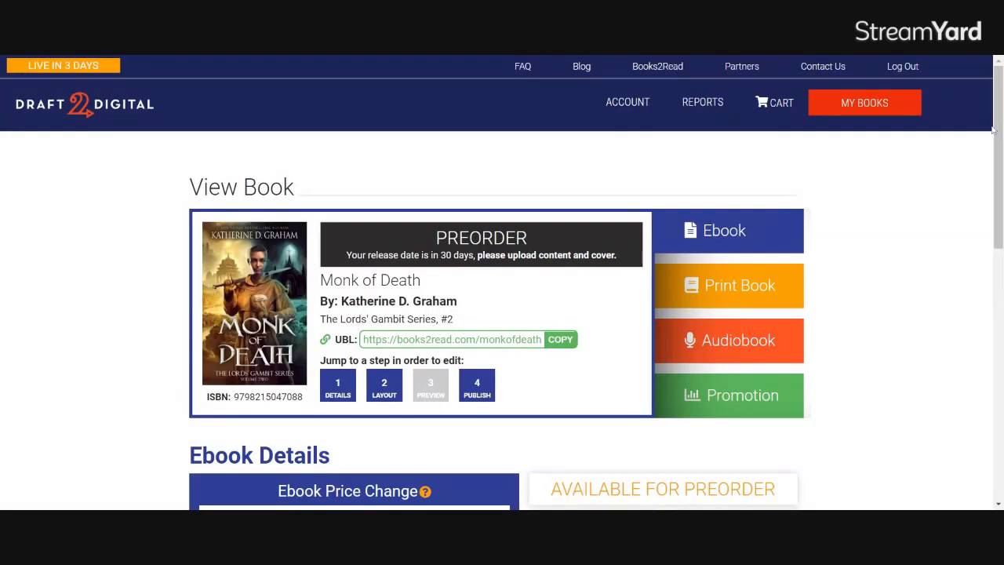
pyautogui.scroll(-3)
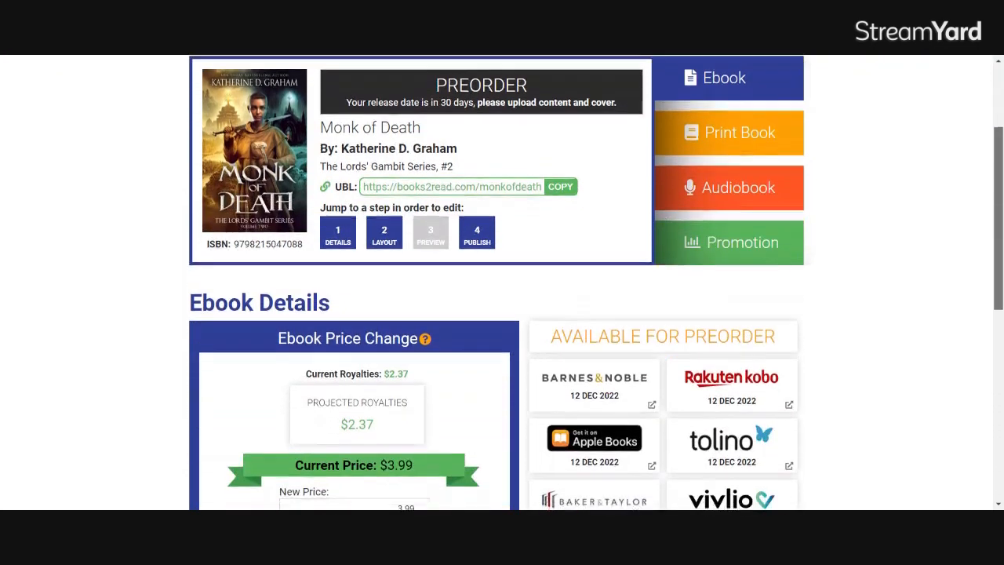
pyautogui.scroll(-3)
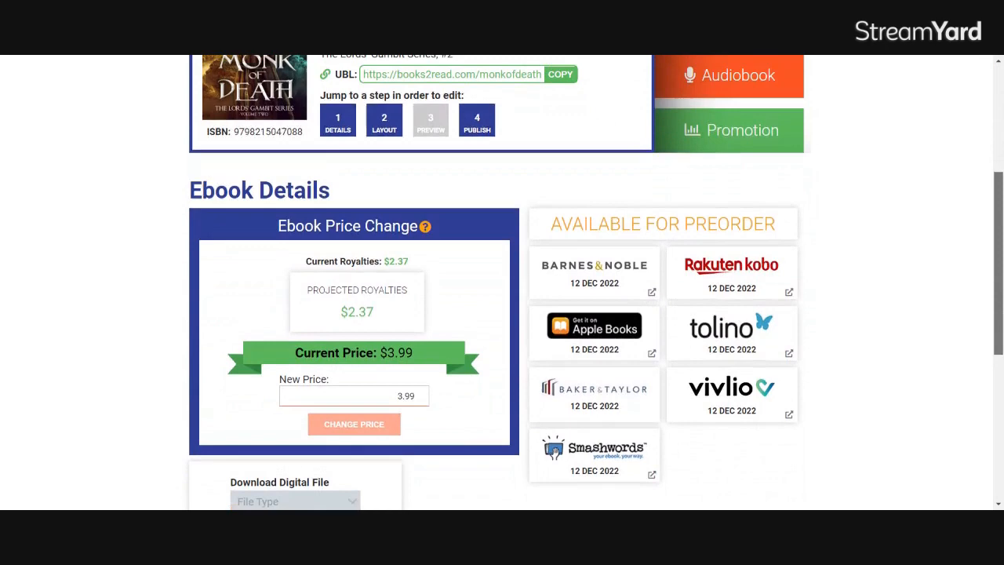
pyautogui.scroll(3)
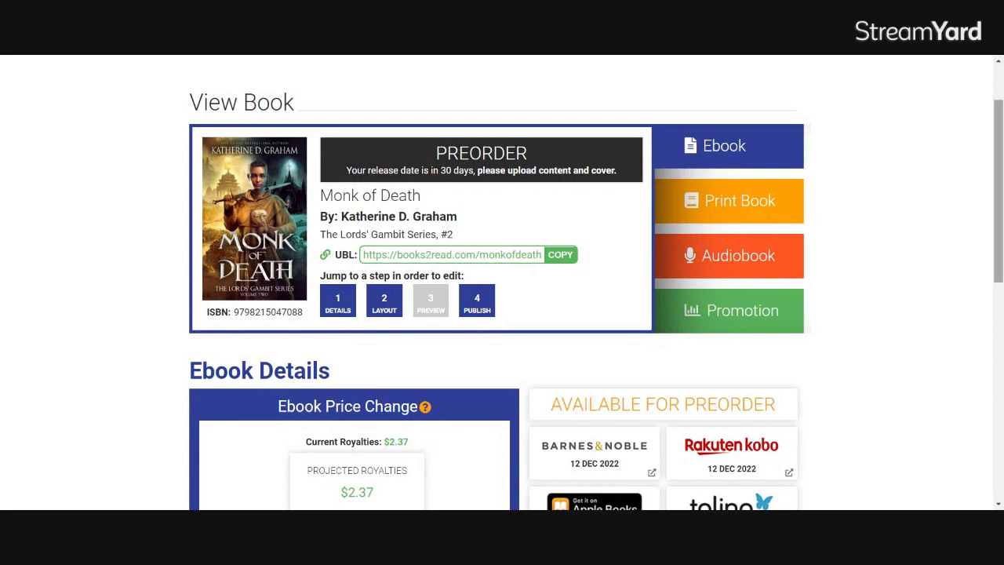
pyautogui.moveTo(755, 319)
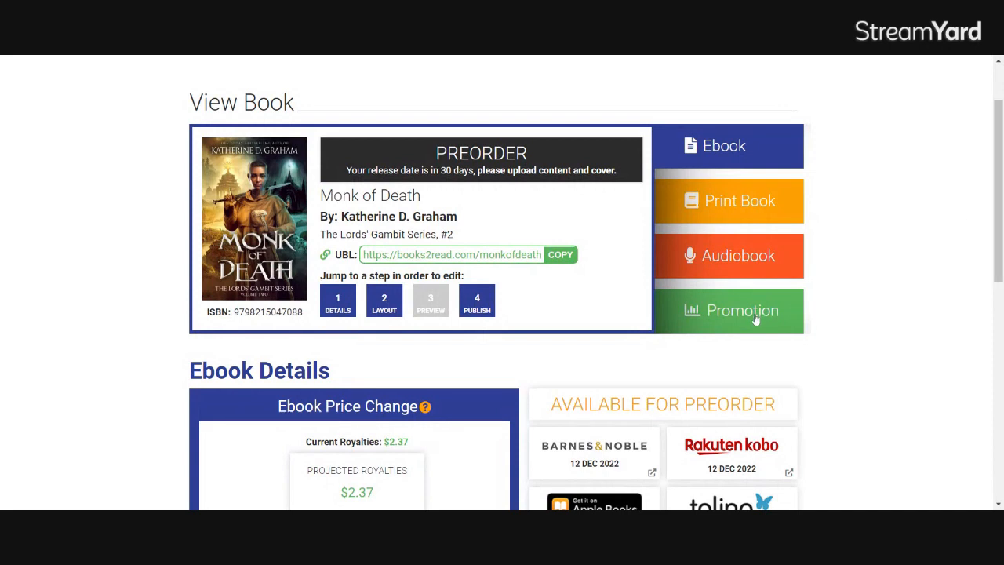
pyautogui.moveTo(412, 349)
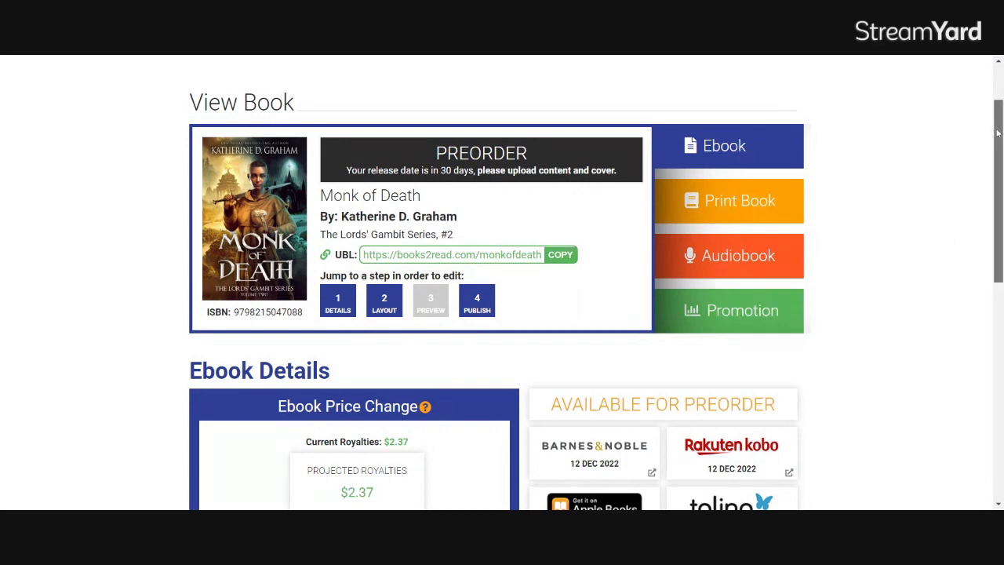
# Reveal the $3.99 new-price options, choose a limited-period price, and show Promotion Details
pyautogui.scroll(-3)
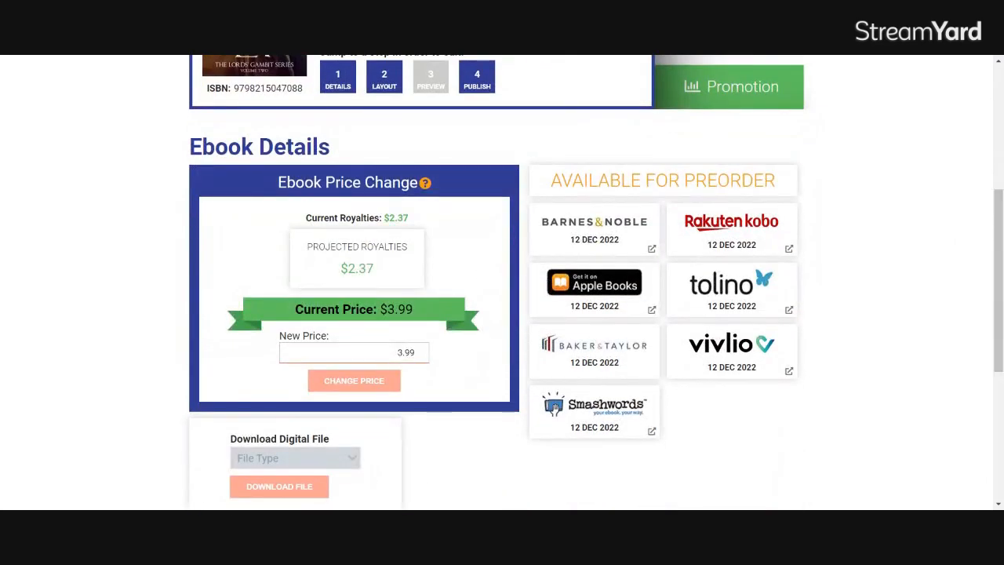
pyautogui.click(354, 352)
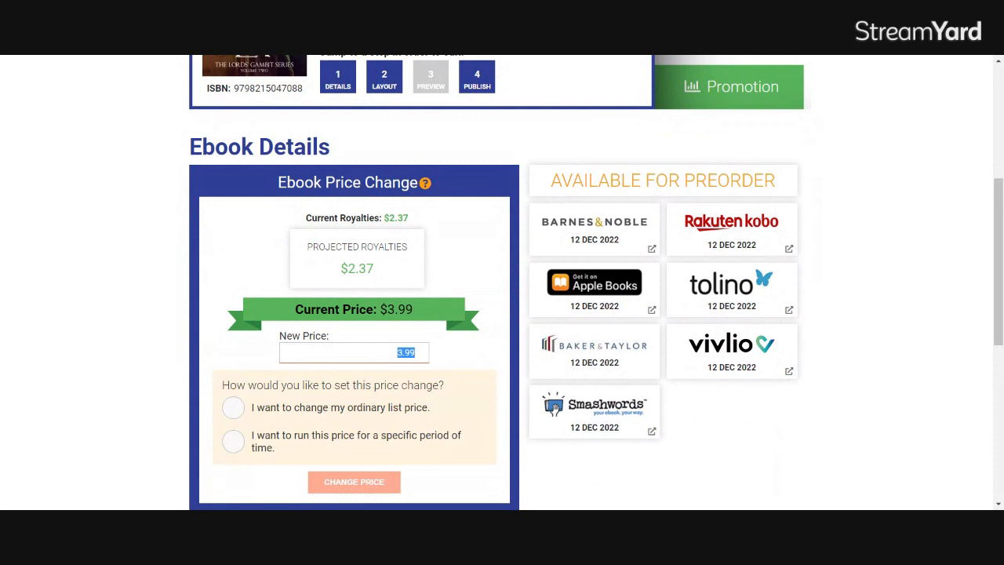
pyautogui.moveTo(239, 448)
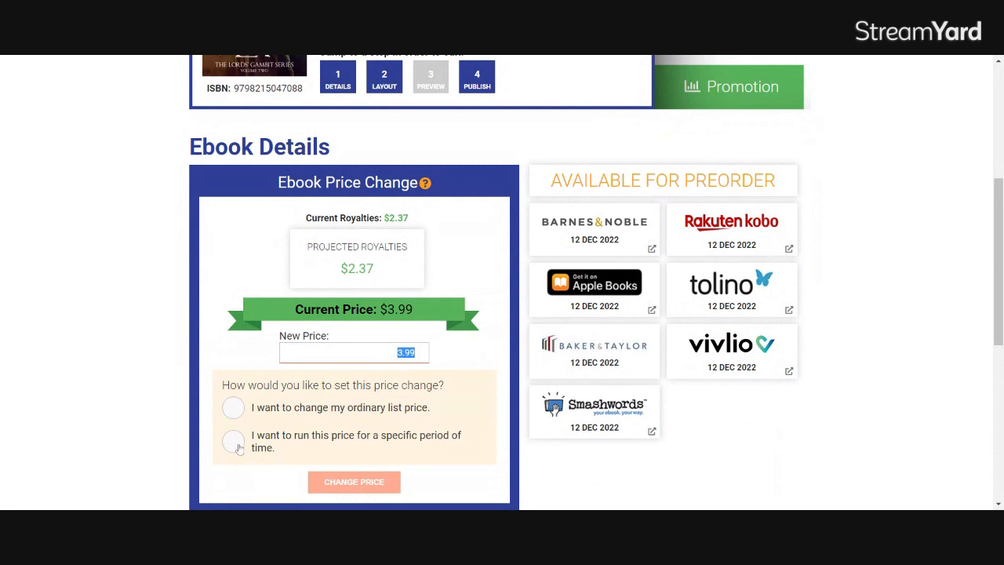
pyautogui.click(233, 441)
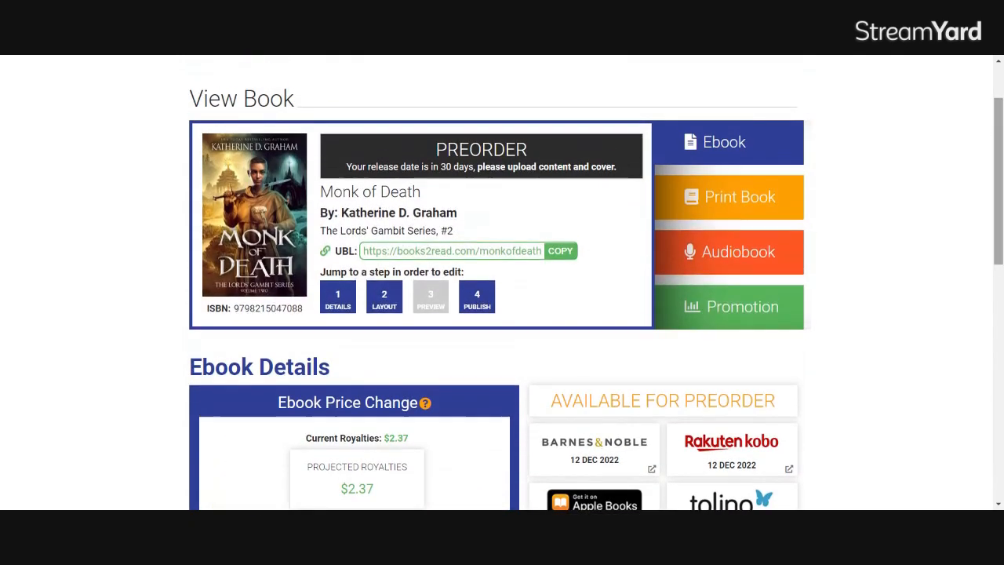
pyautogui.click(729, 306)
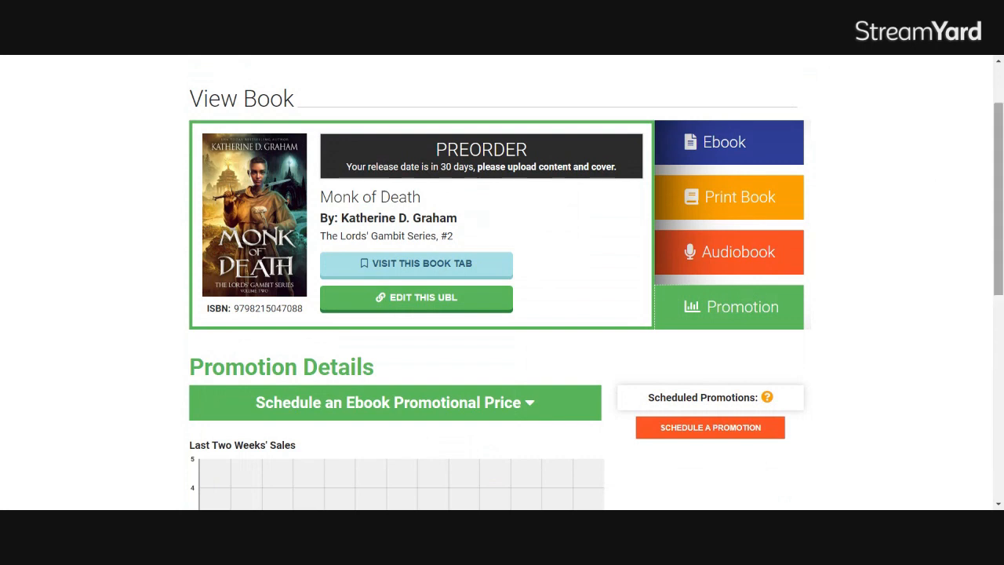
# Expand the form for scheduling a promotional ebook price
pyautogui.click(394, 402)
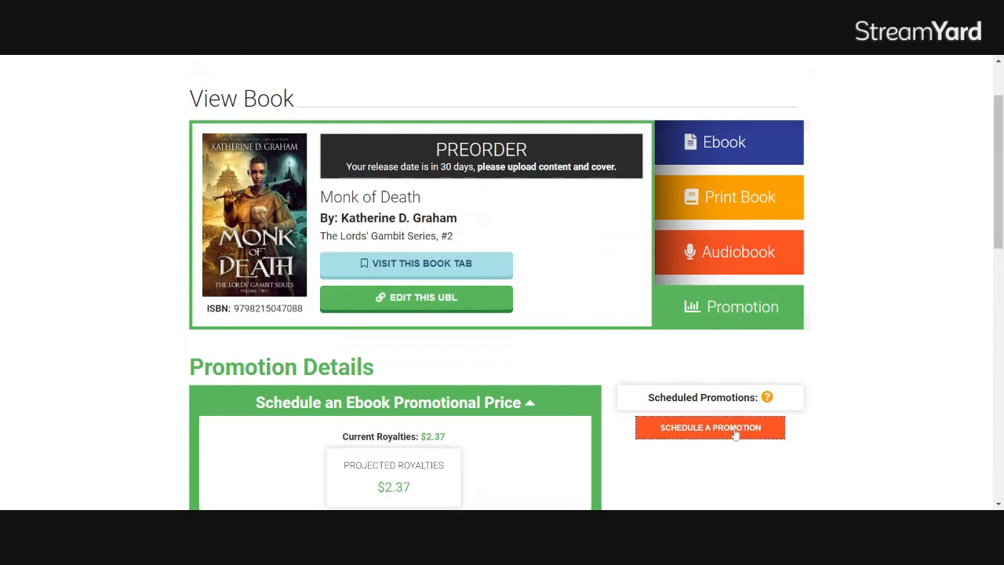
pyautogui.click(709, 427)
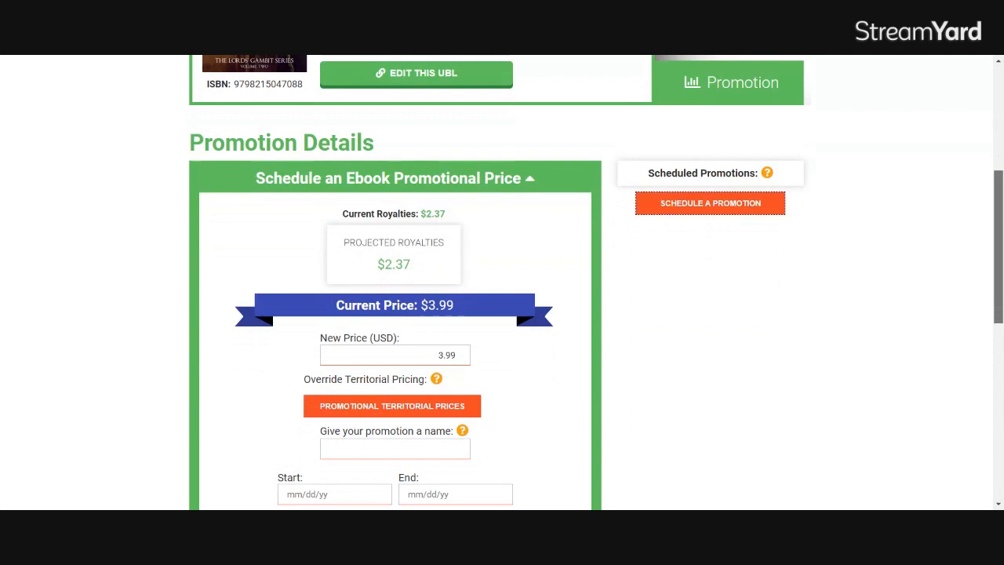
pyautogui.scroll(-3)
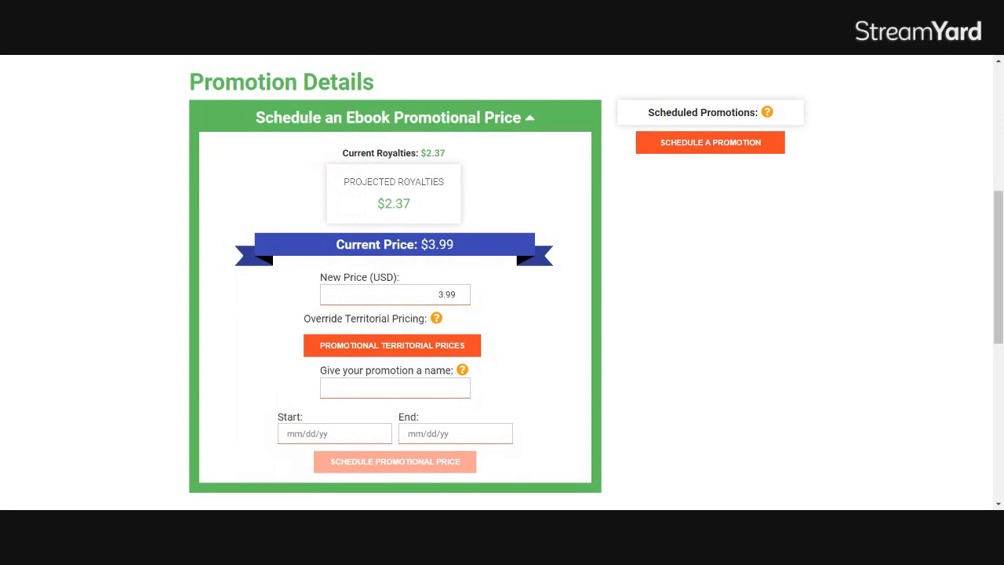
# Enter 'Book 1 Launch Week' as the promotion name
pyautogui.click(395, 387)
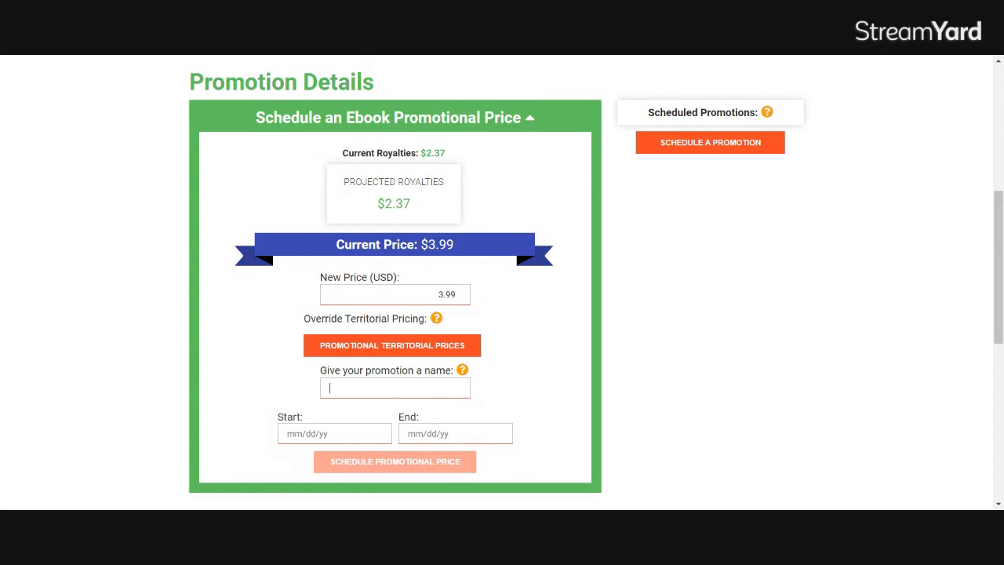
pyautogui.write('Book L')
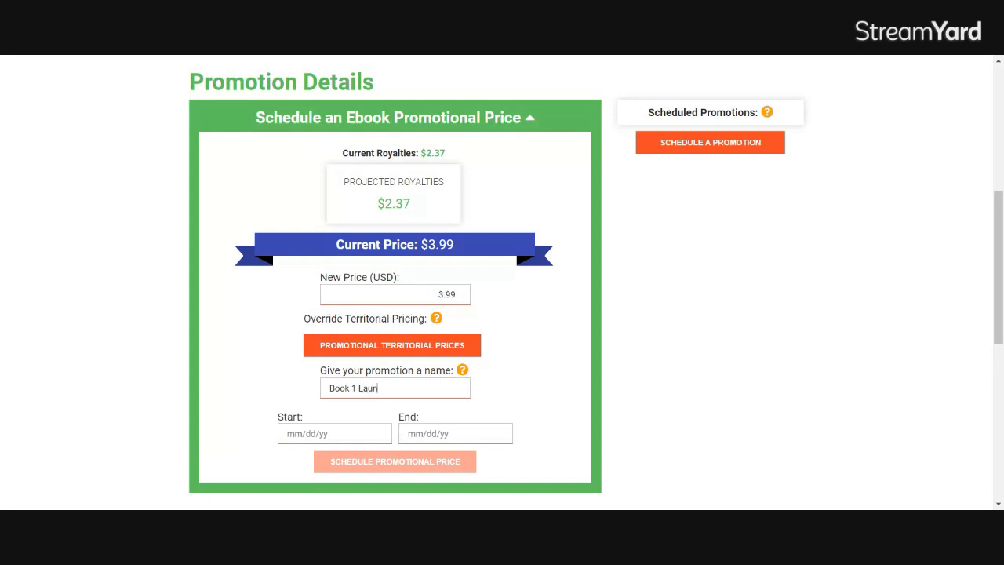
pyautogui.write('ch Wee')
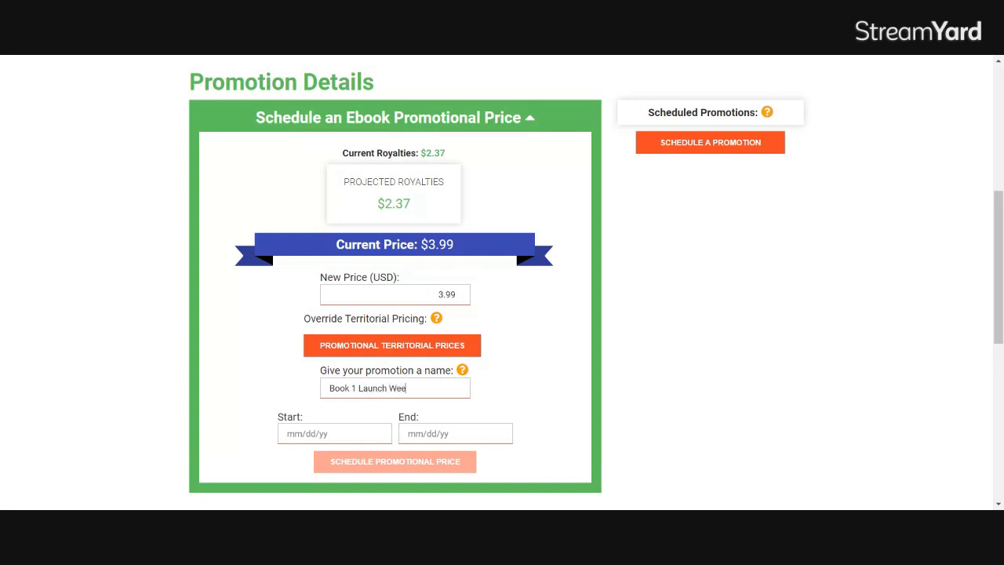
# Run the $1.99 promotion from 01/16/23 to 01/22/23 and show territorial prices
pyautogui.click(334, 433)
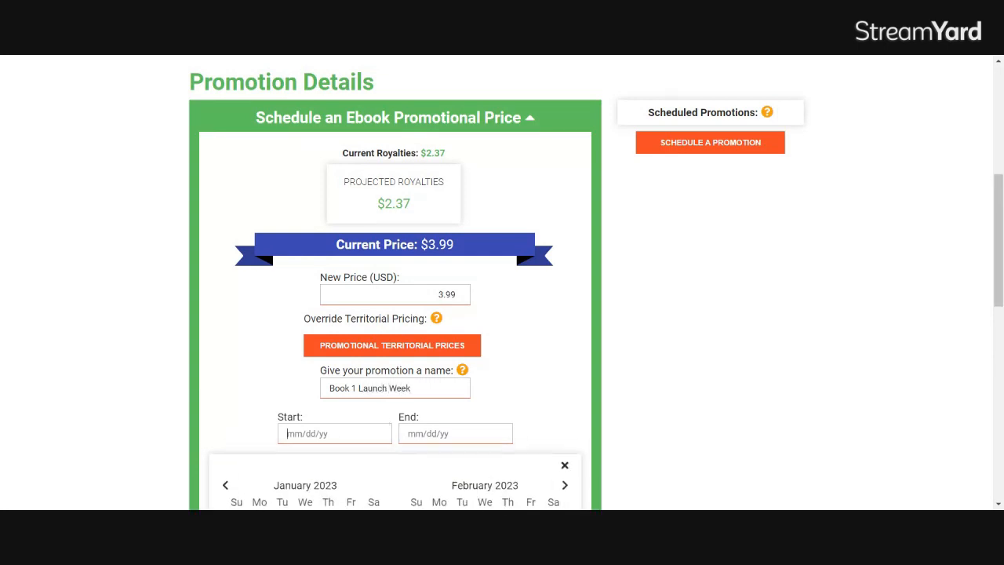
pyautogui.scroll(-3)
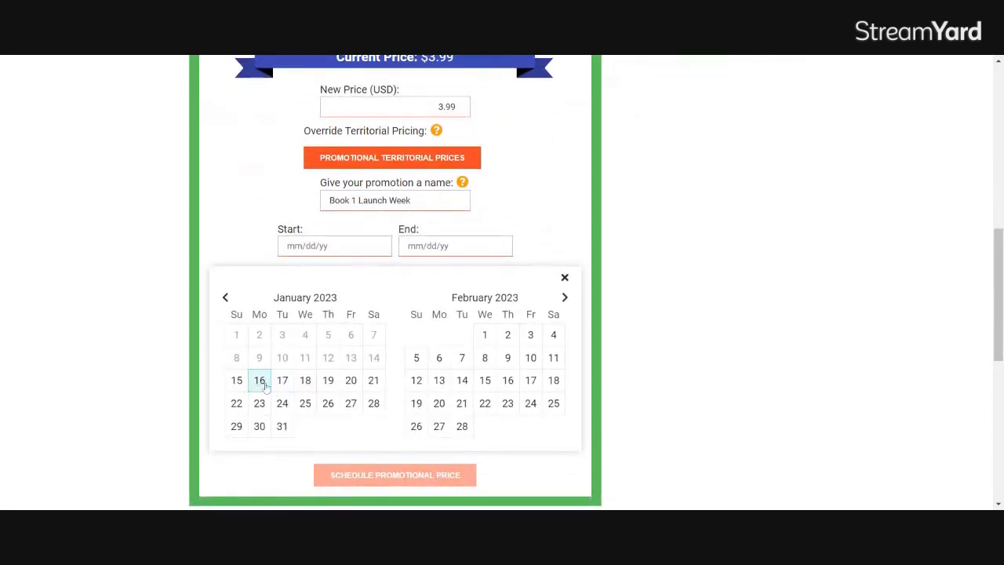
pyautogui.moveTo(305, 380)
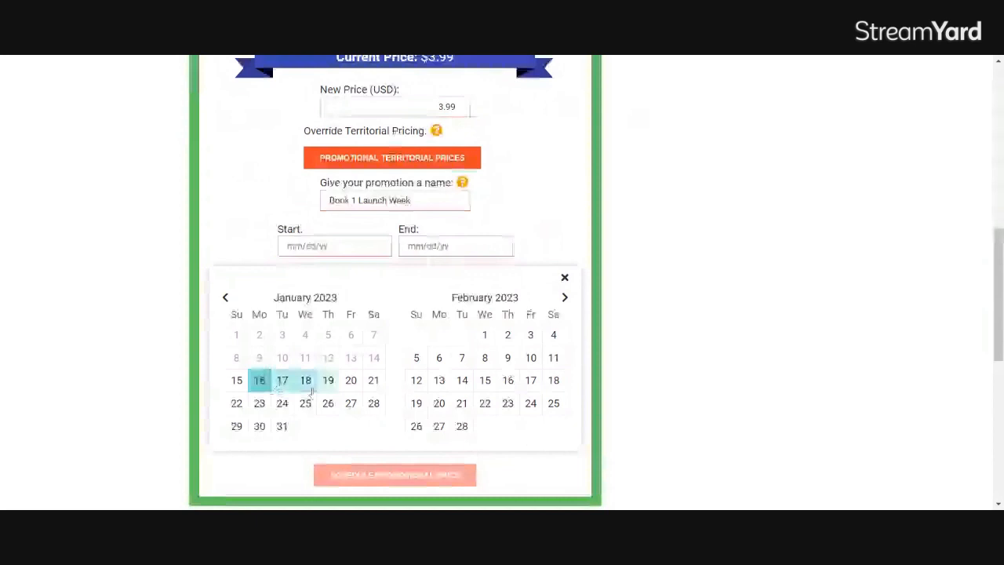
pyautogui.click(236, 403)
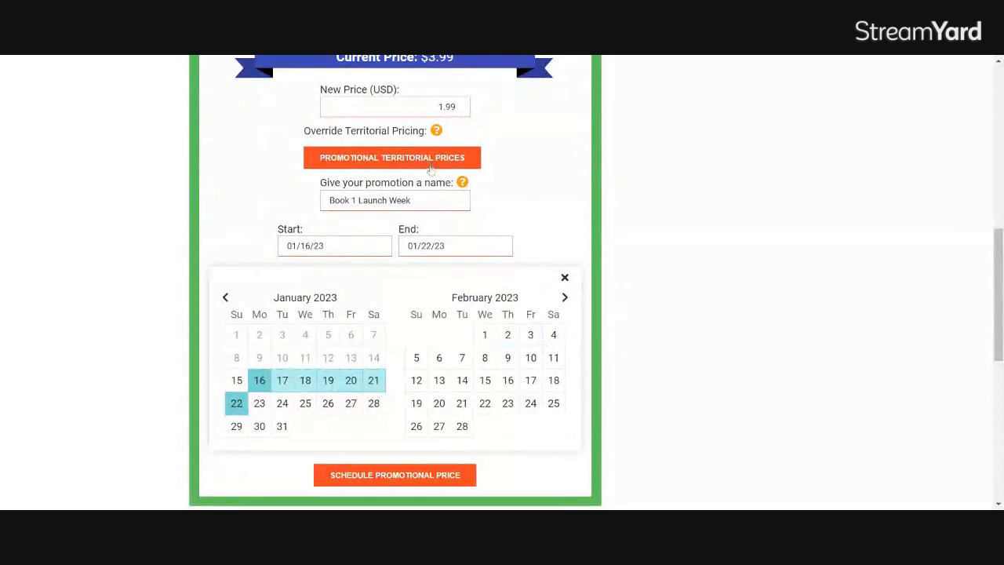
pyautogui.click(392, 157)
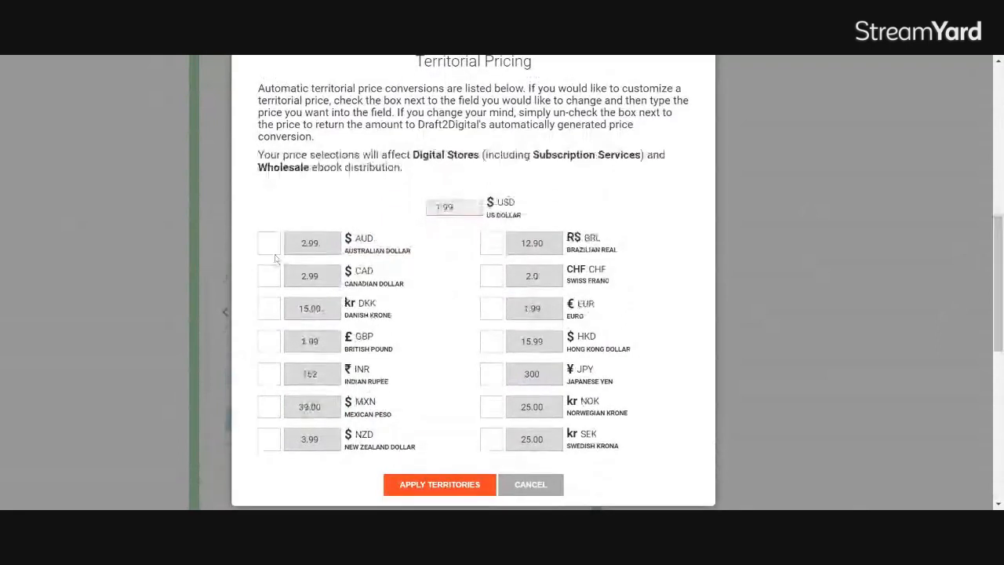
# Override promo prices for AUD, CAD, GBP and NZD, with INR at 199
pyautogui.click(268, 242)
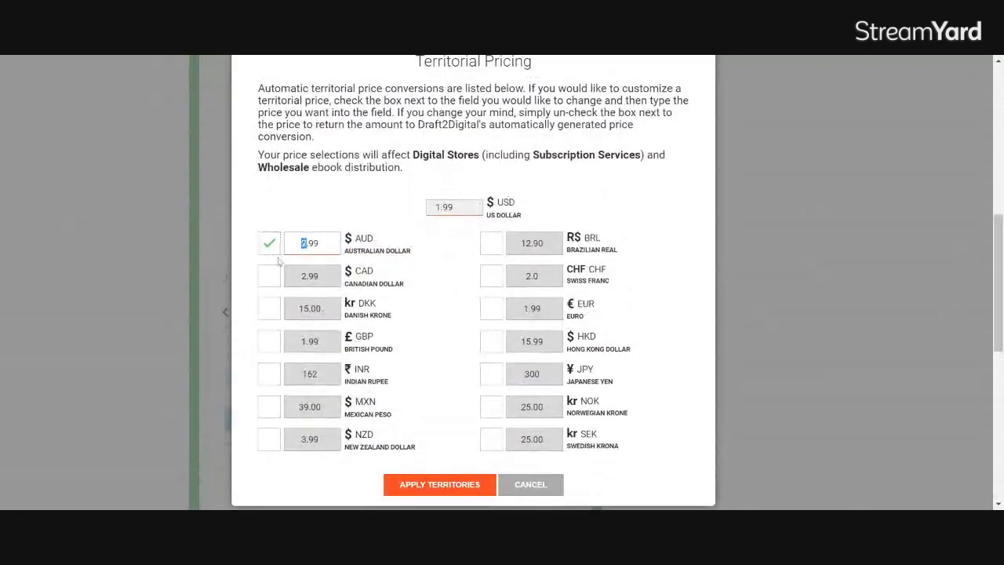
pyautogui.click(268, 276)
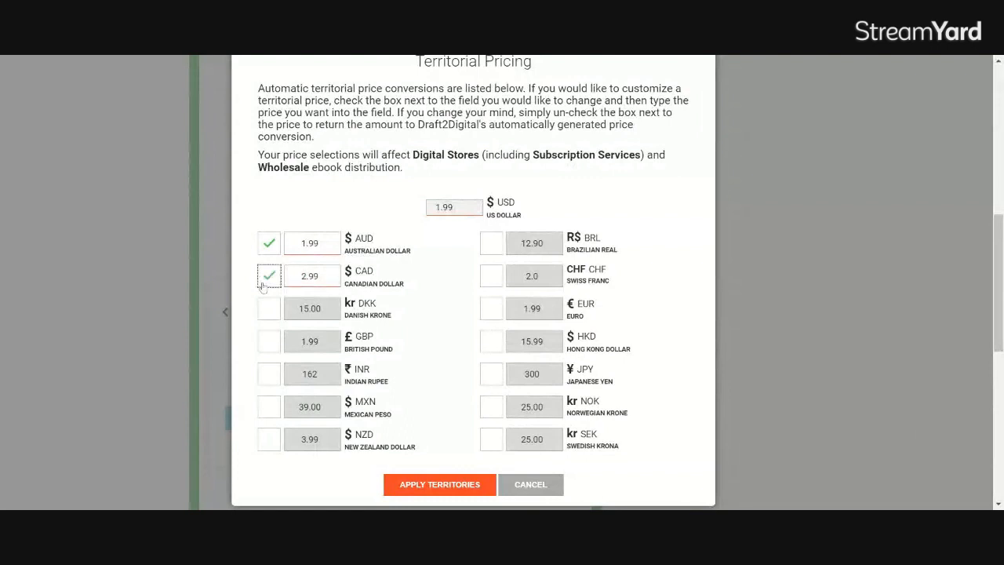
pyautogui.click(311, 275)
pyautogui.write('1.99')
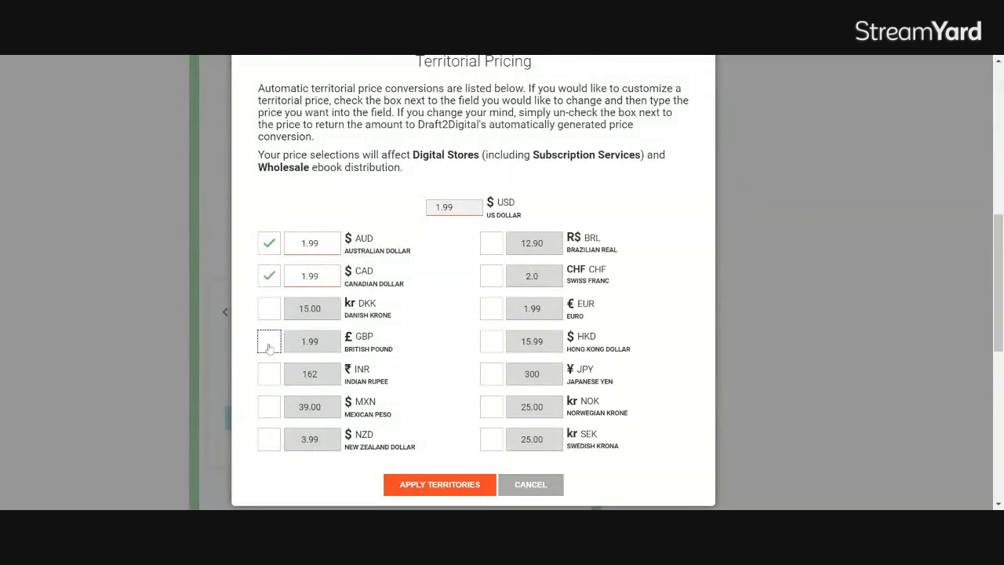
pyautogui.click(268, 341)
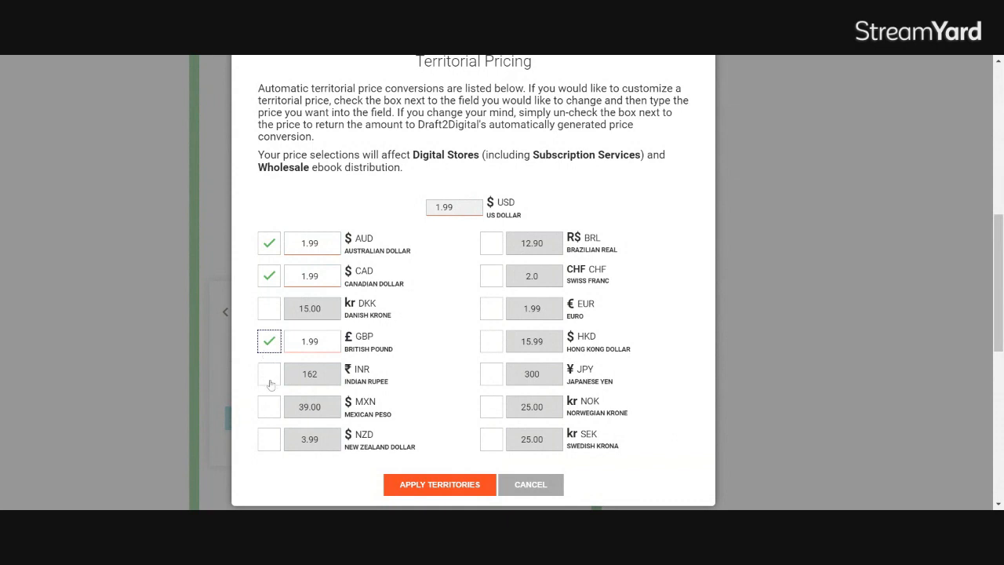
pyautogui.click(268, 373)
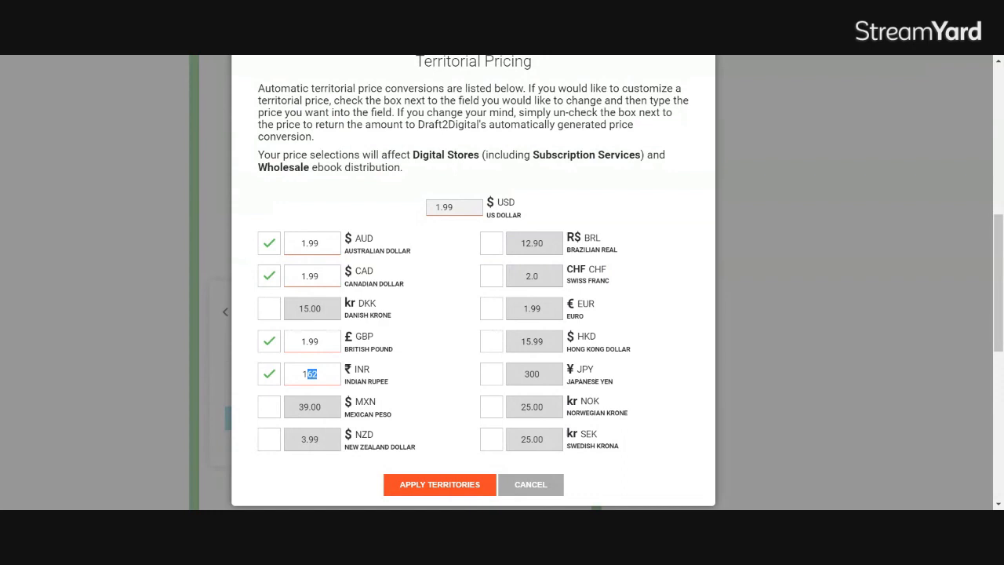
pyautogui.write('199')
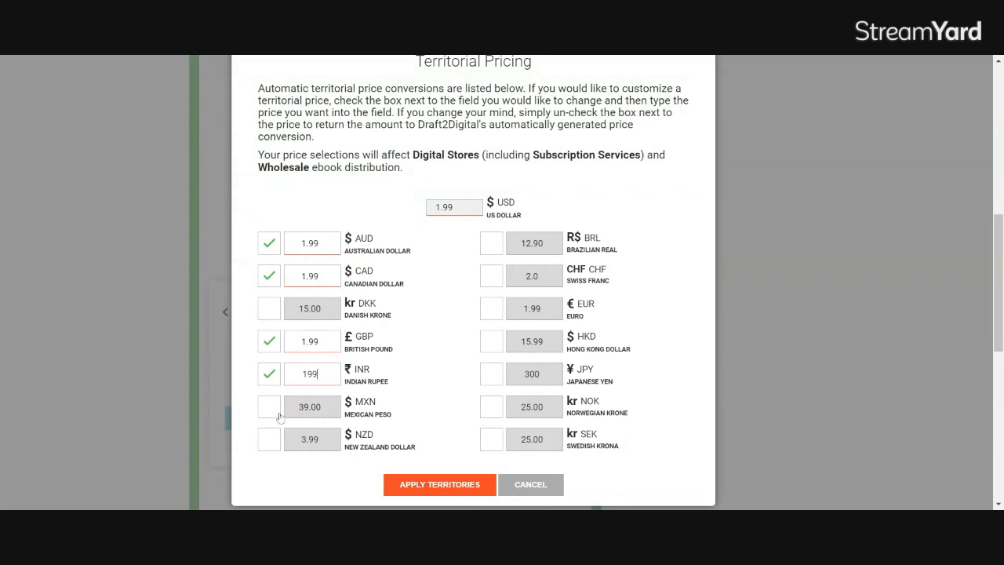
pyautogui.click(268, 439)
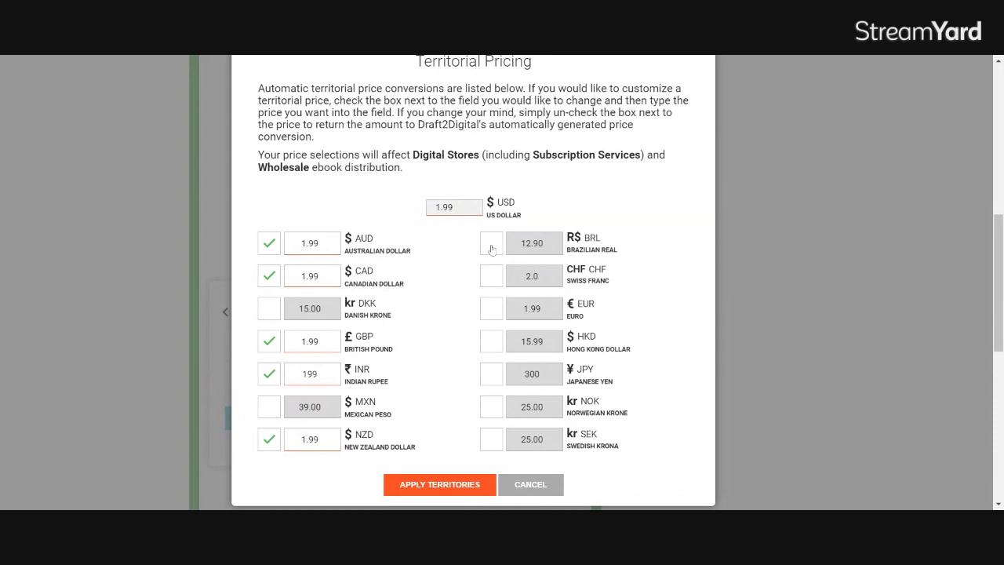
pyautogui.moveTo(494, 332)
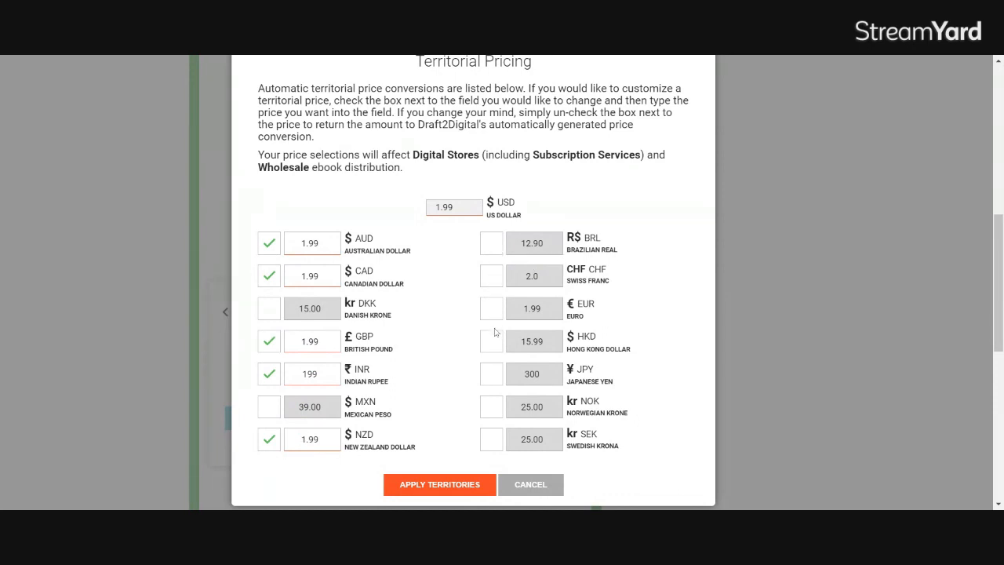
# Override the Japanese yen promo price with 200
pyautogui.click(491, 374)
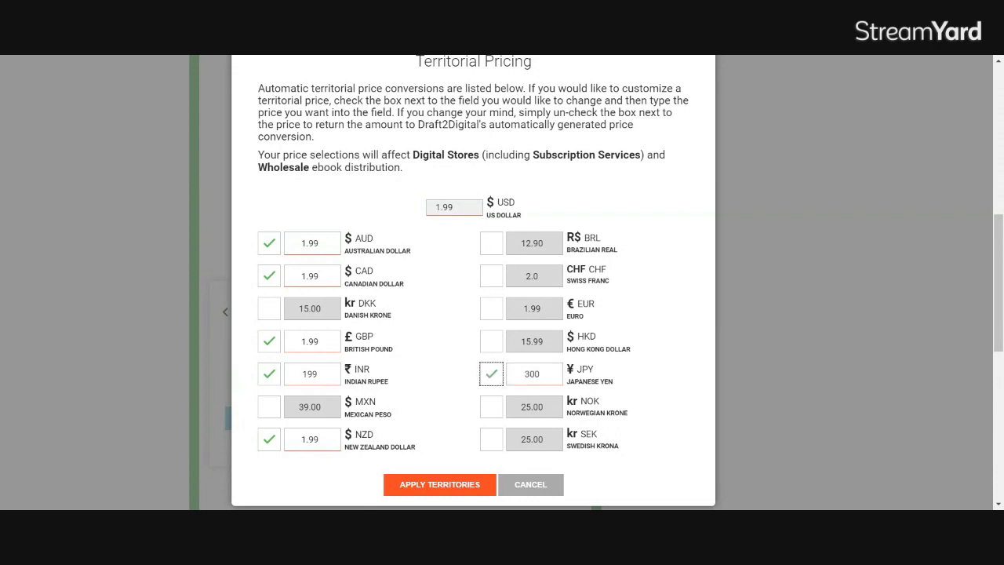
pyautogui.tripleClick(533, 373)
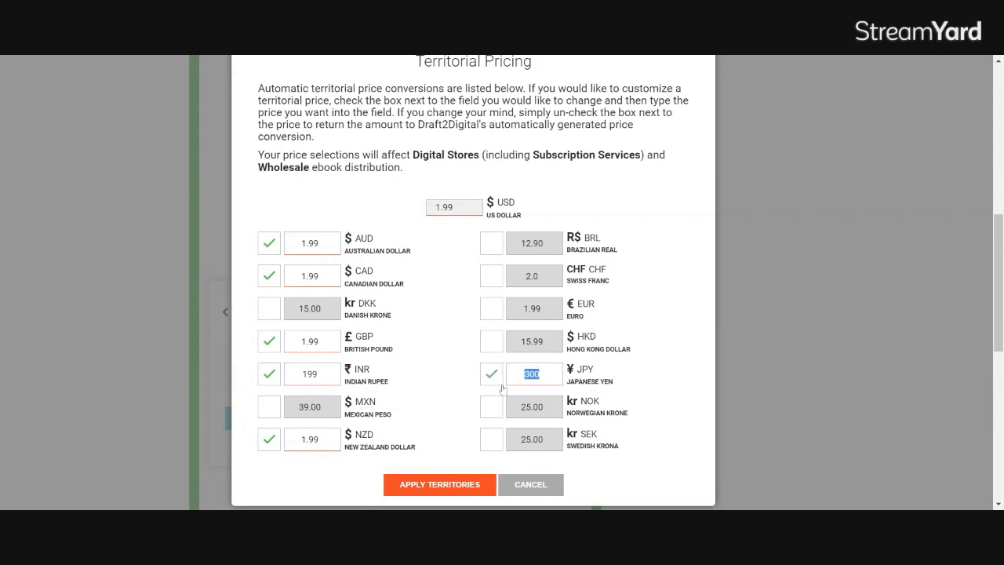
pyautogui.write('200')
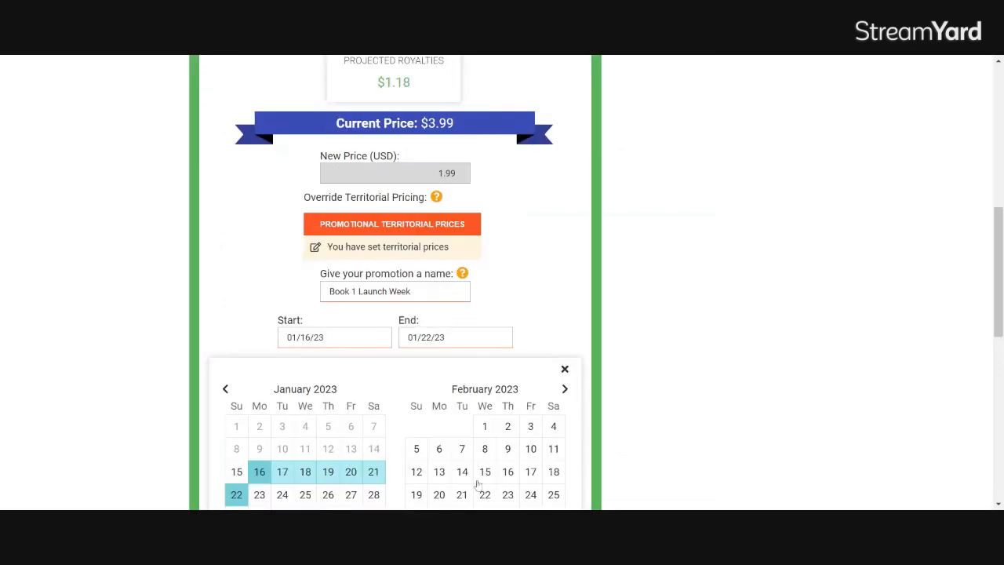
pyautogui.moveTo(988, 424)
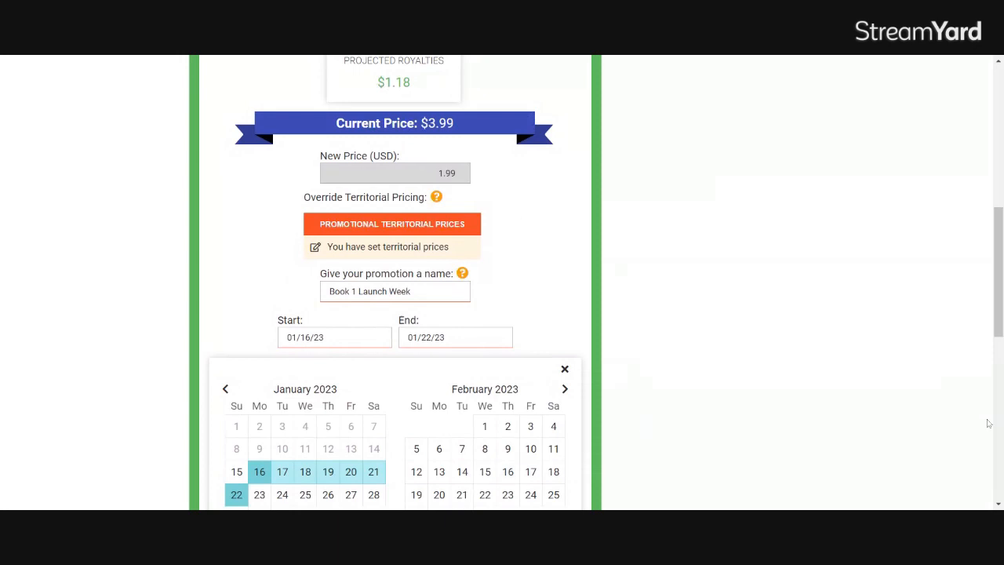
pyautogui.scroll(-3)
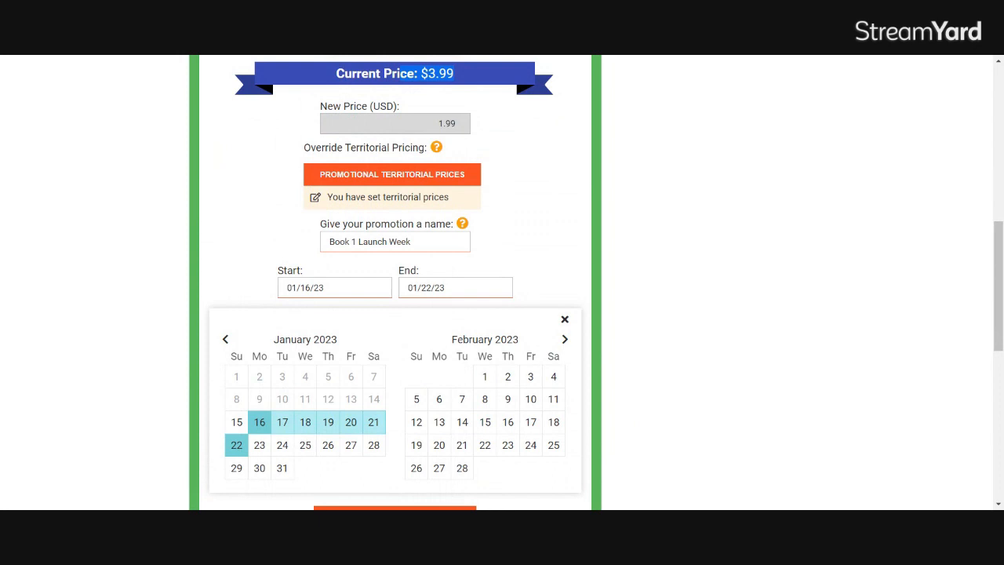
pyautogui.moveTo(510, 79)
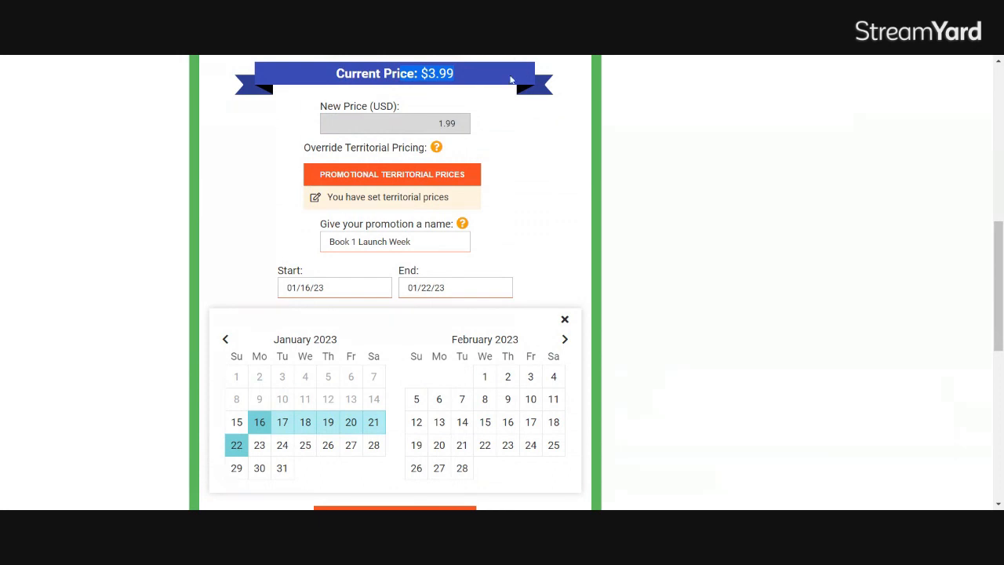
pyautogui.scroll(-3)
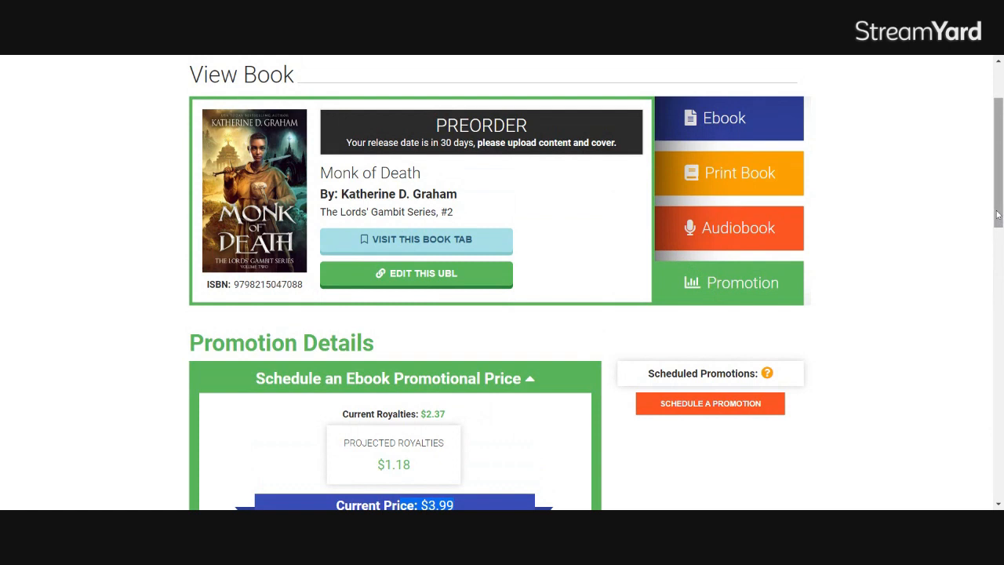
pyautogui.scroll(-3)
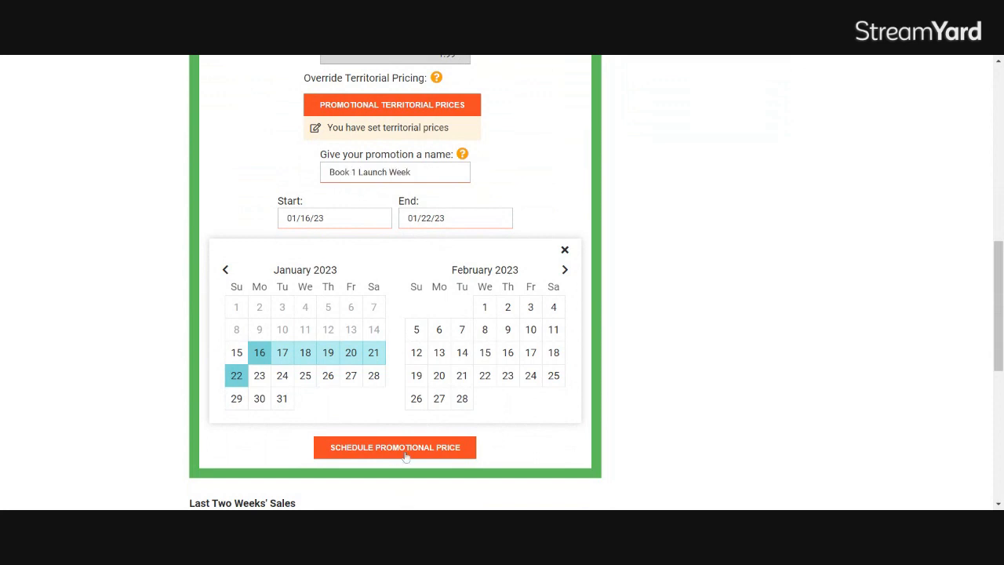
# Submit and confirm the $1.99 promotional price for Jan 16–22, 2023
pyautogui.click(395, 447)
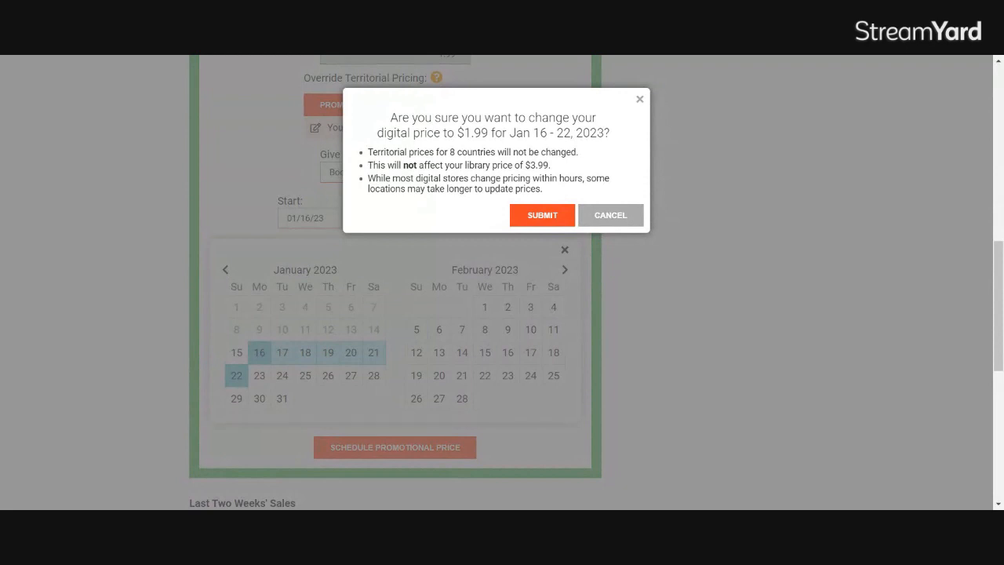
pyautogui.moveTo(538, 226)
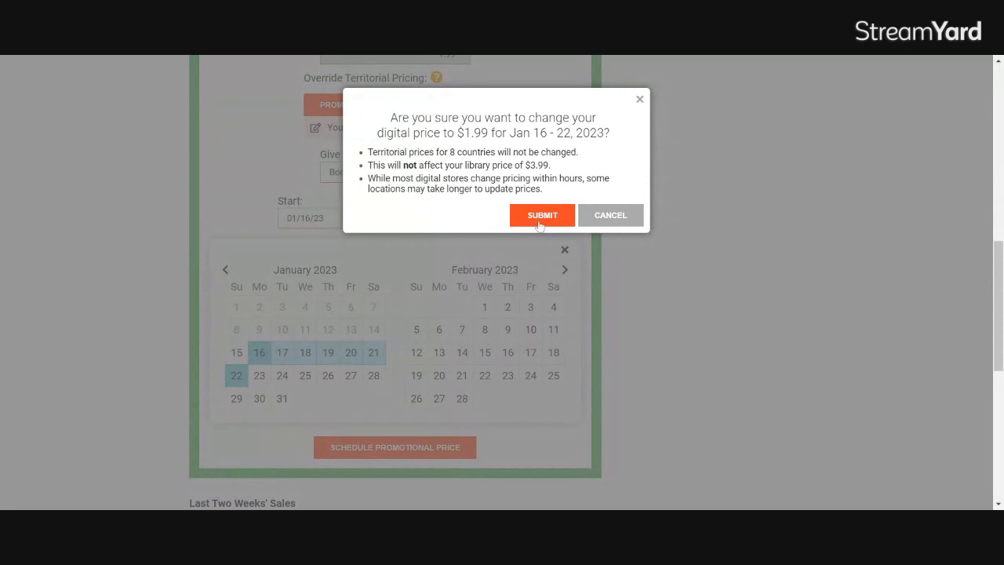
pyautogui.click(542, 215)
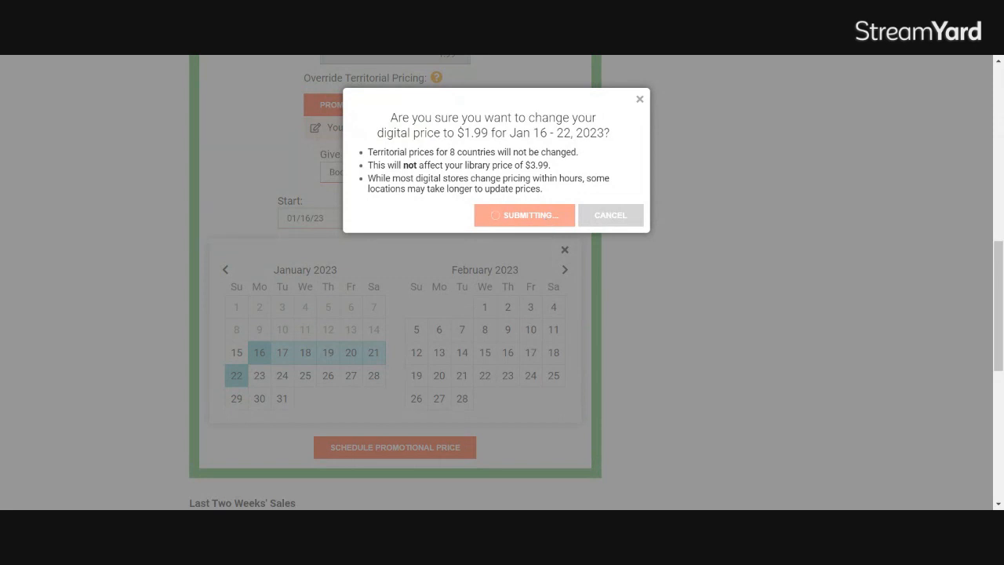
pyautogui.click(523, 214)
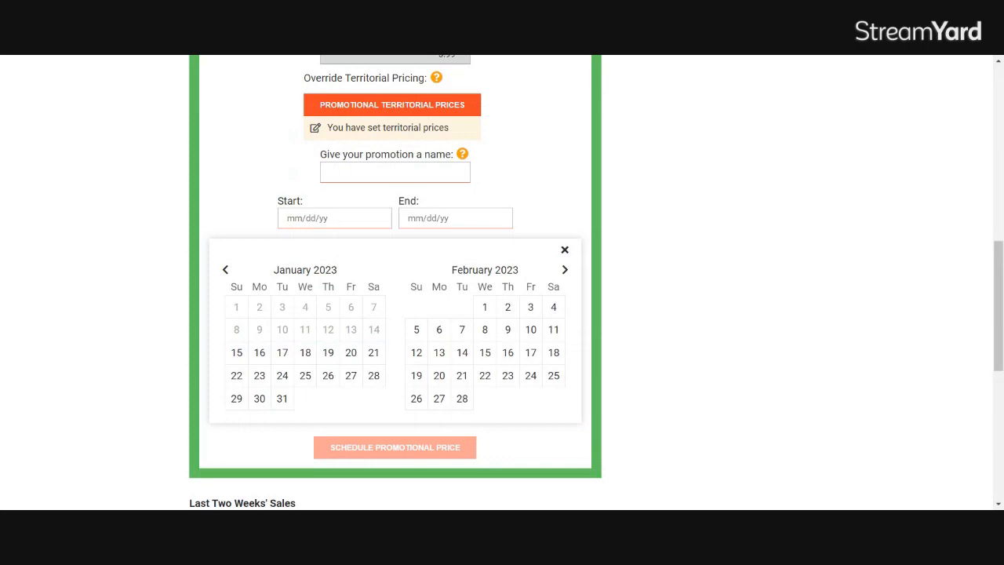
pyautogui.moveTo(998, 352)
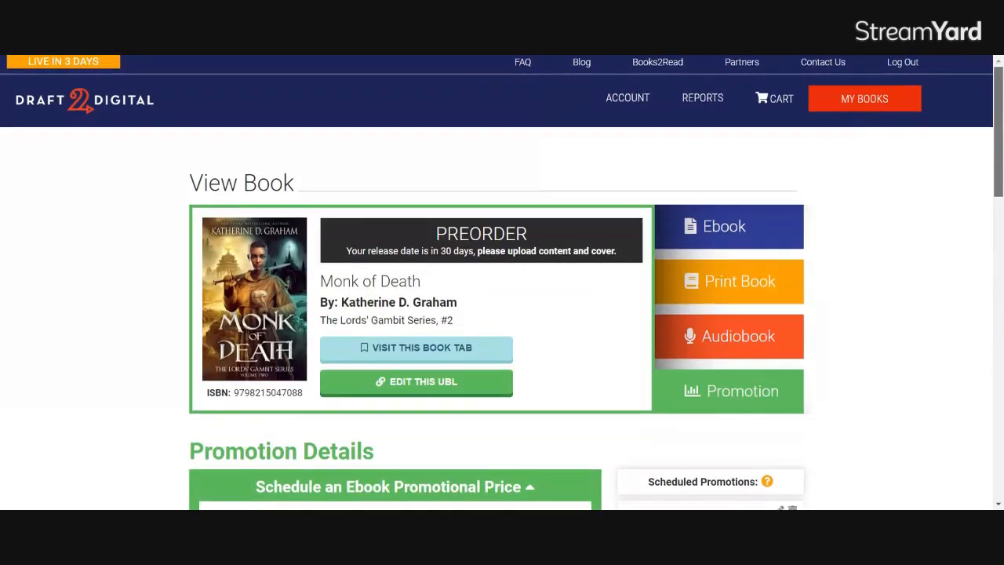
# Verify Book 1 Launch Week under Scheduled Promotions, then view Monk of Death's Ebook details
pyautogui.scroll(-3)
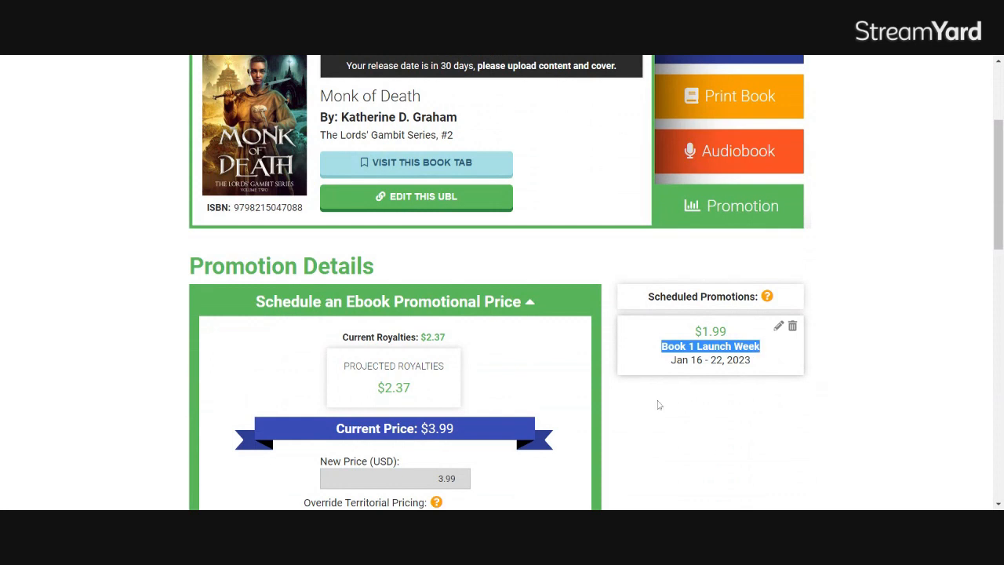
pyautogui.moveTo(735, 425)
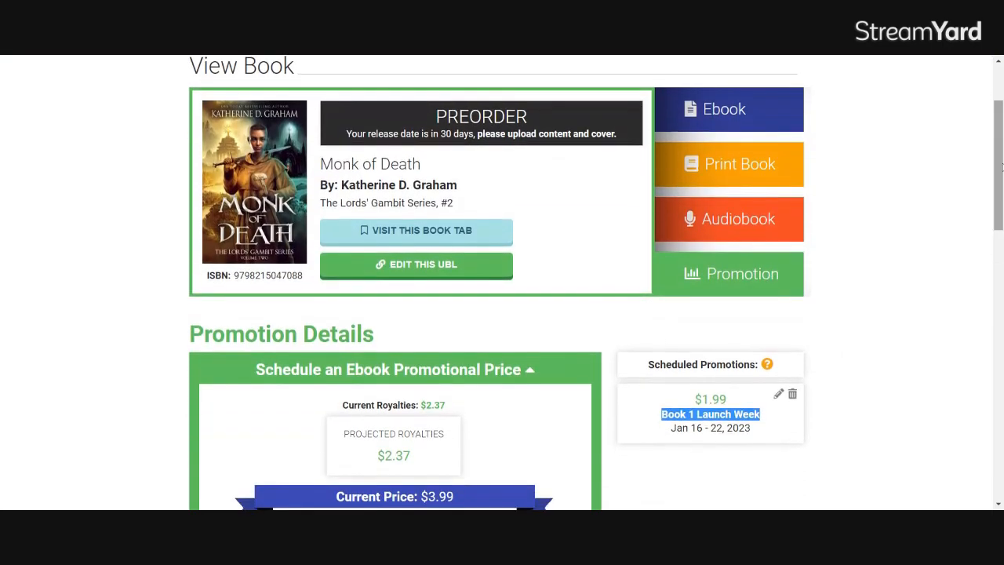
pyautogui.click(728, 108)
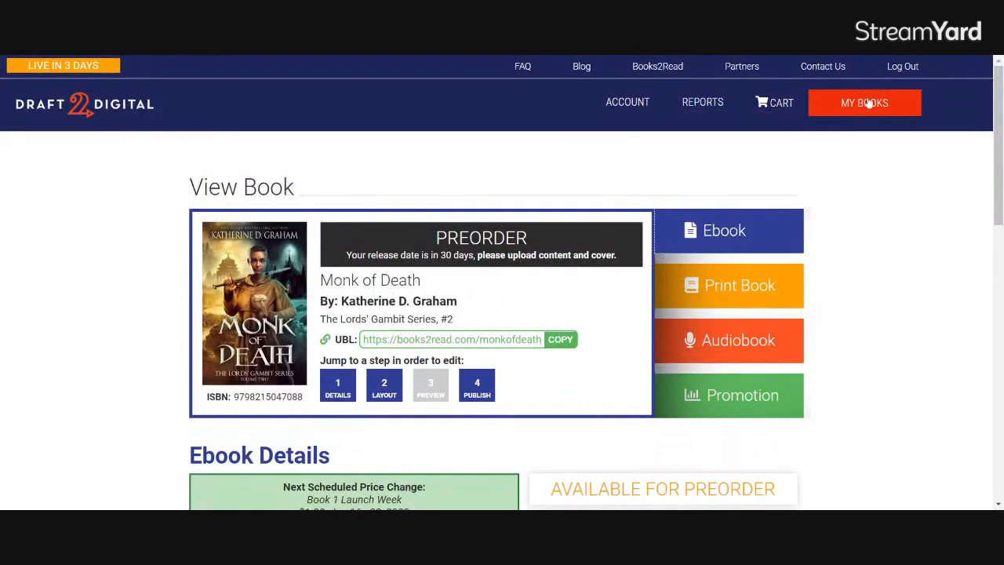
pyautogui.click(864, 102)
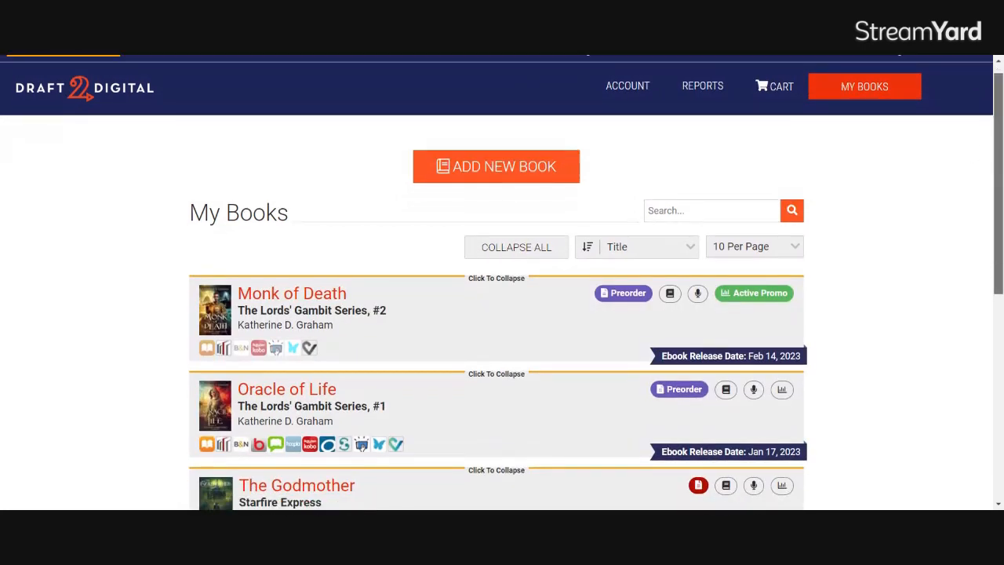
pyautogui.scroll(-3)
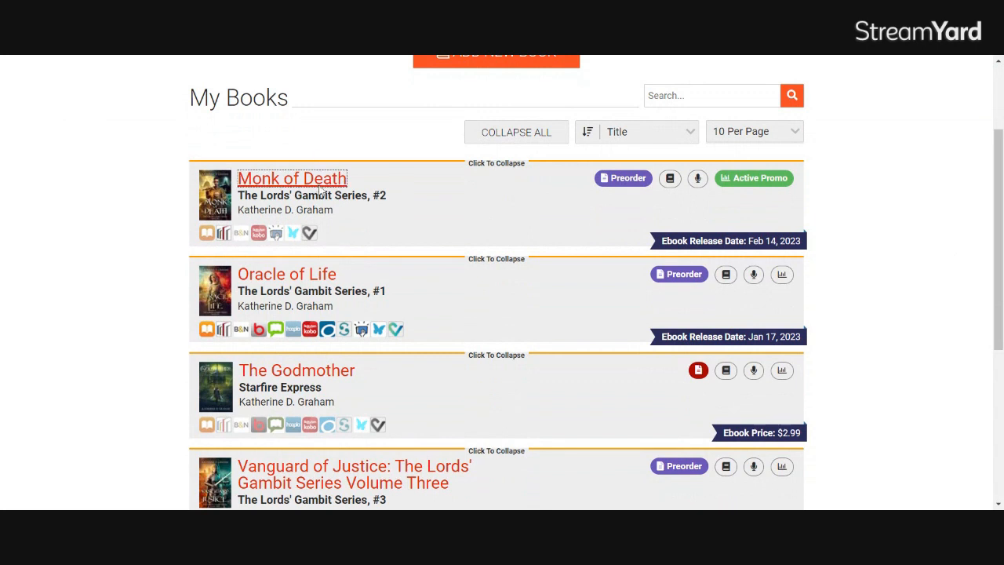
pyautogui.click(291, 178)
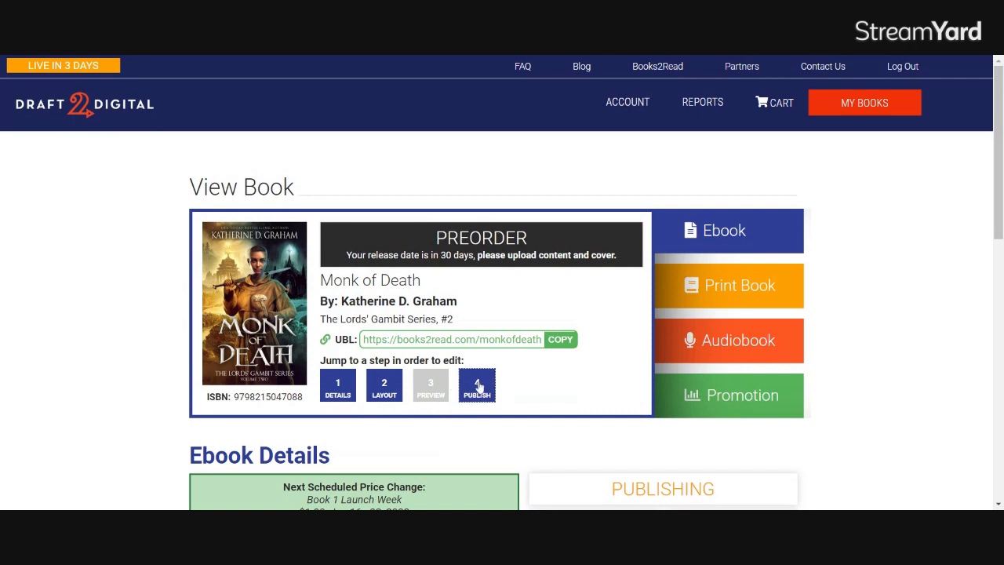
pyautogui.click(477, 386)
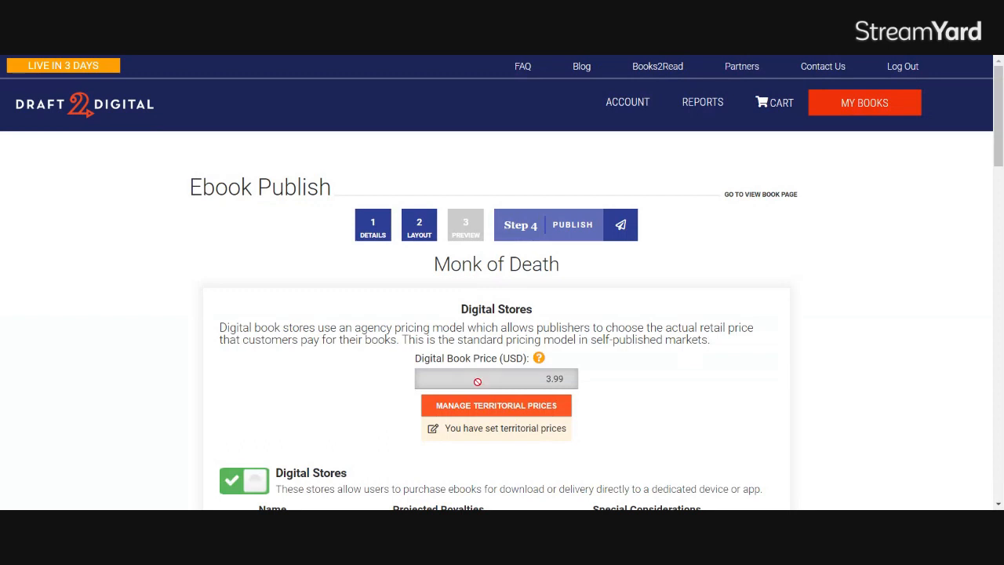
pyautogui.scroll(-3)
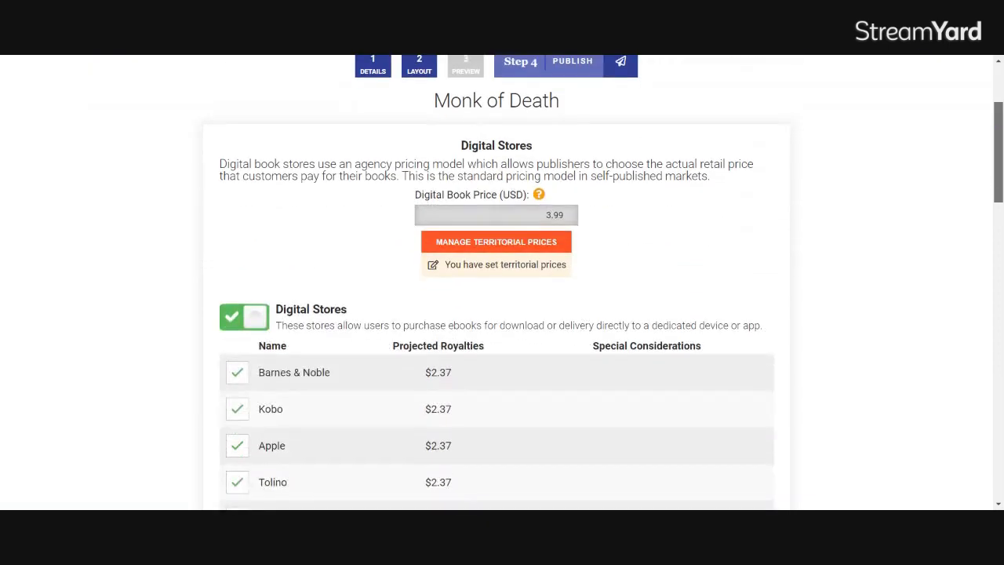
pyautogui.scroll(-3)
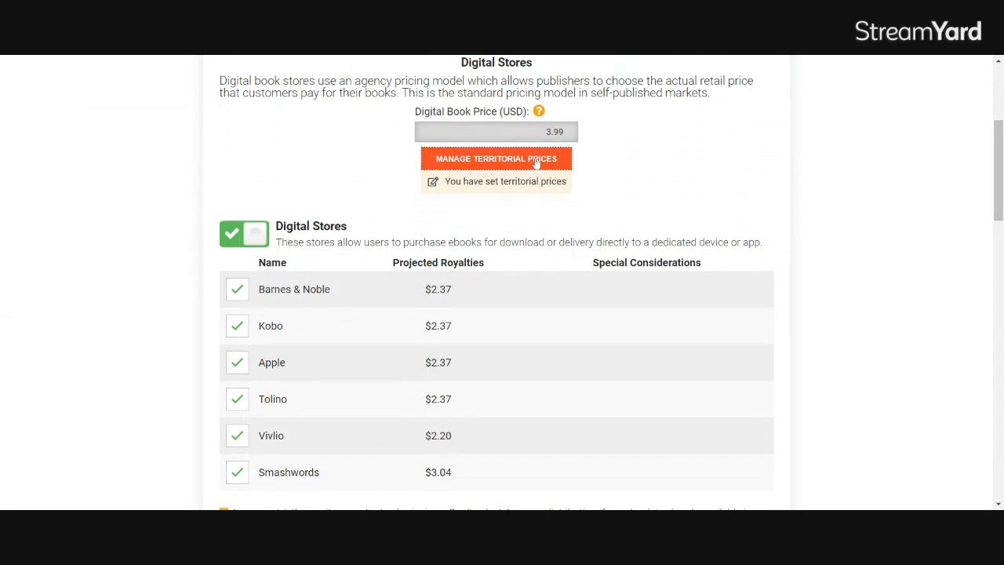
pyautogui.click(496, 159)
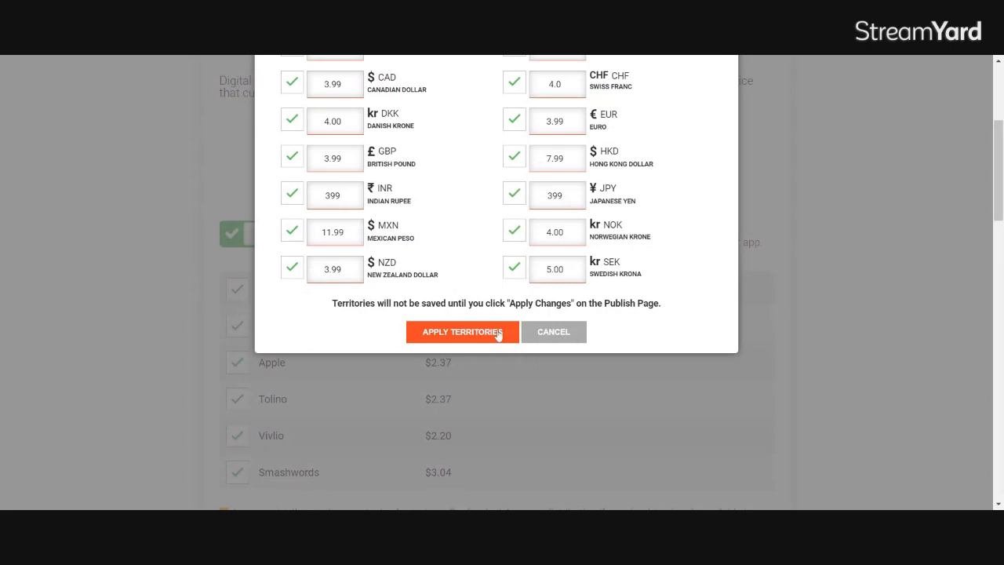
pyautogui.moveTo(554, 331)
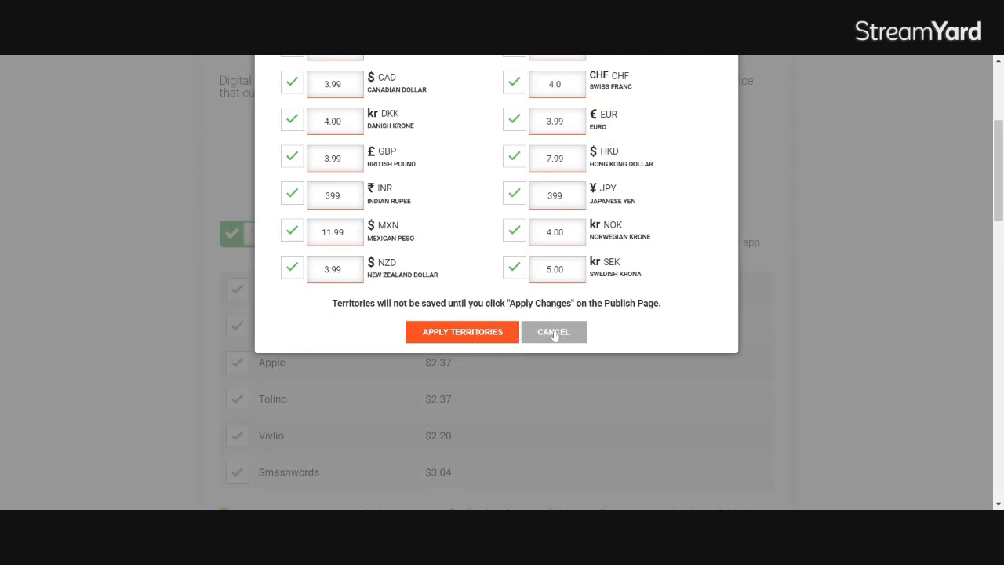
pyautogui.click(552, 331)
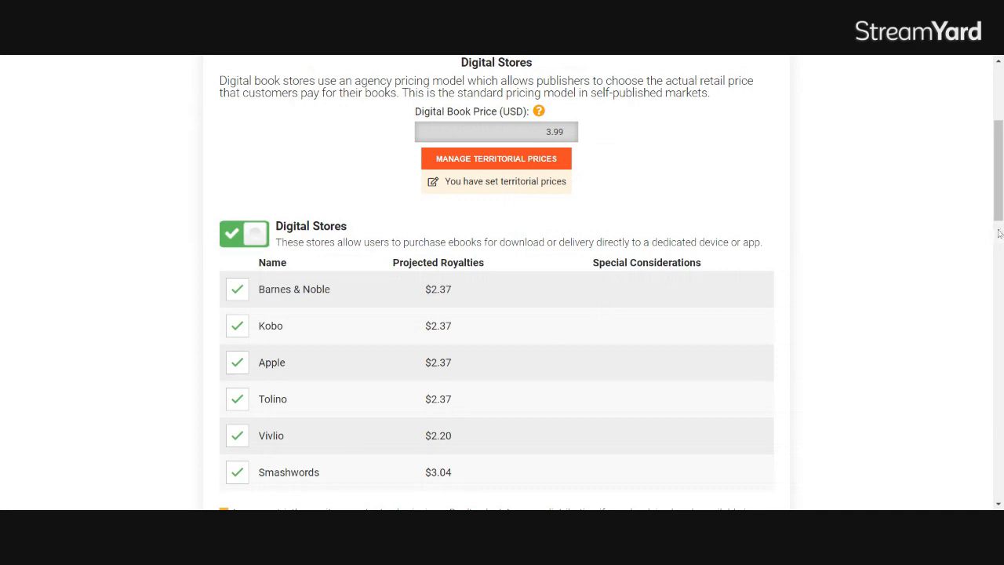
pyautogui.scroll(-3)
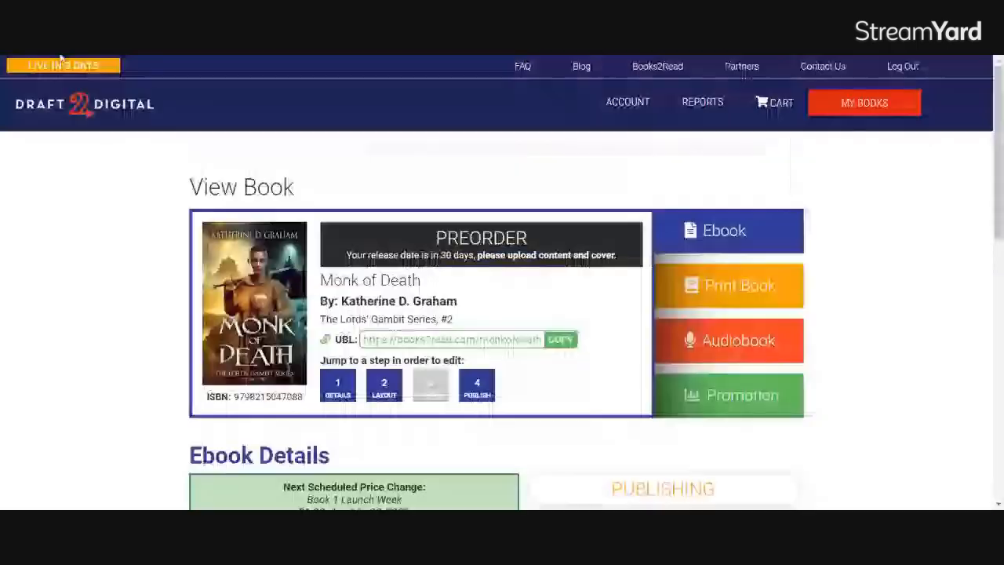
# Select 'I want to change my ordinary list price' under Ebook Price Change
pyautogui.scroll(-3)
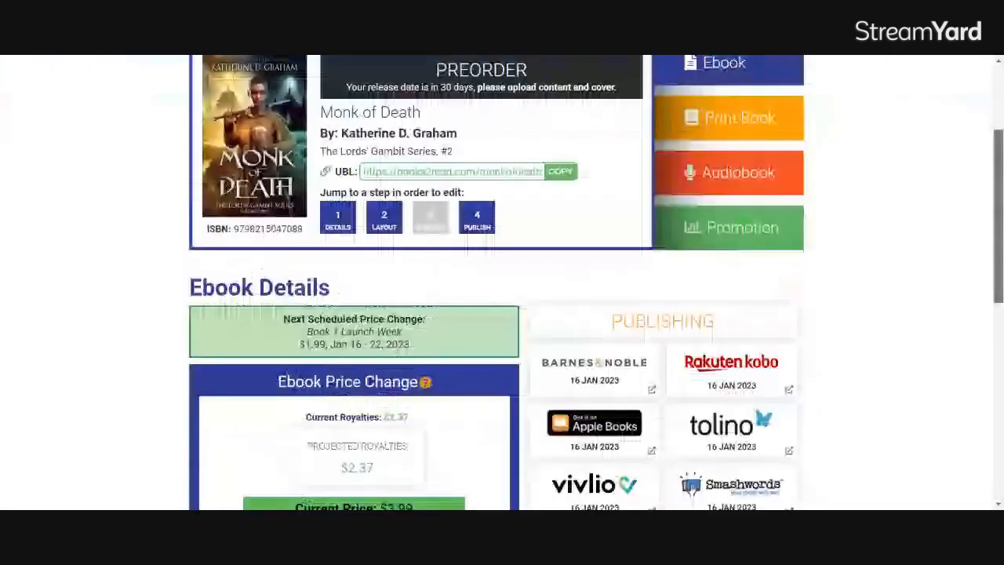
pyautogui.scroll(-3)
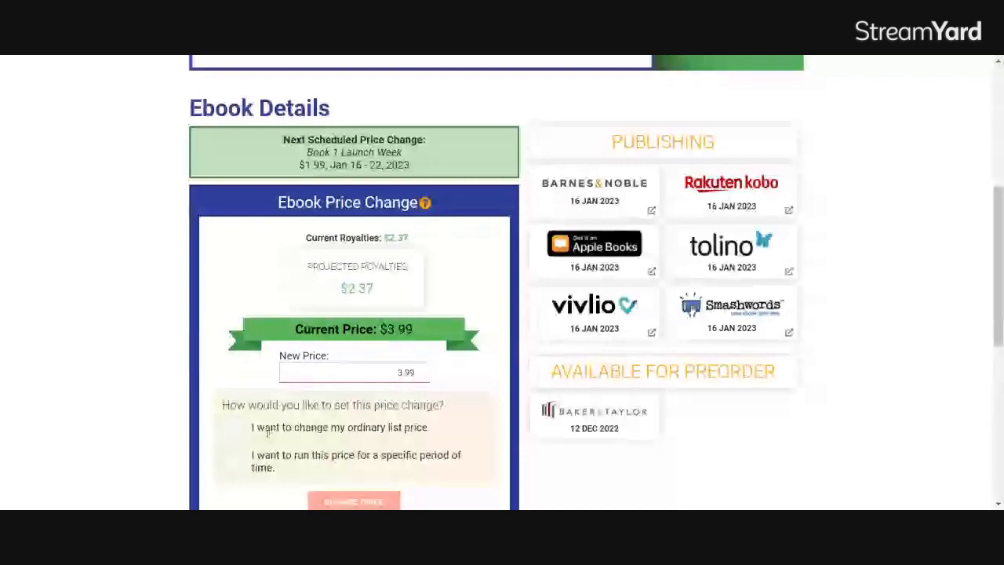
pyautogui.click(234, 428)
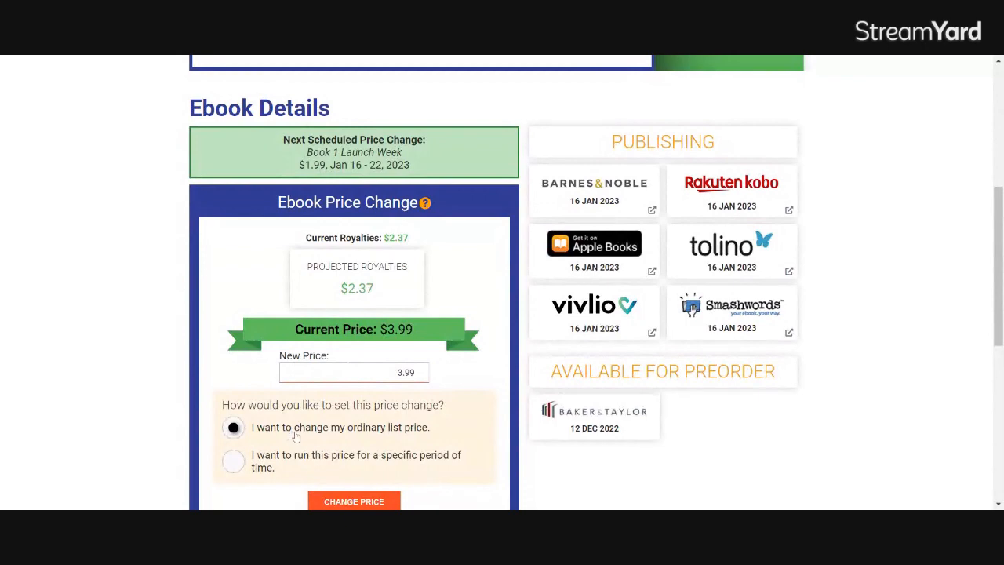
pyautogui.moveTo(337, 449)
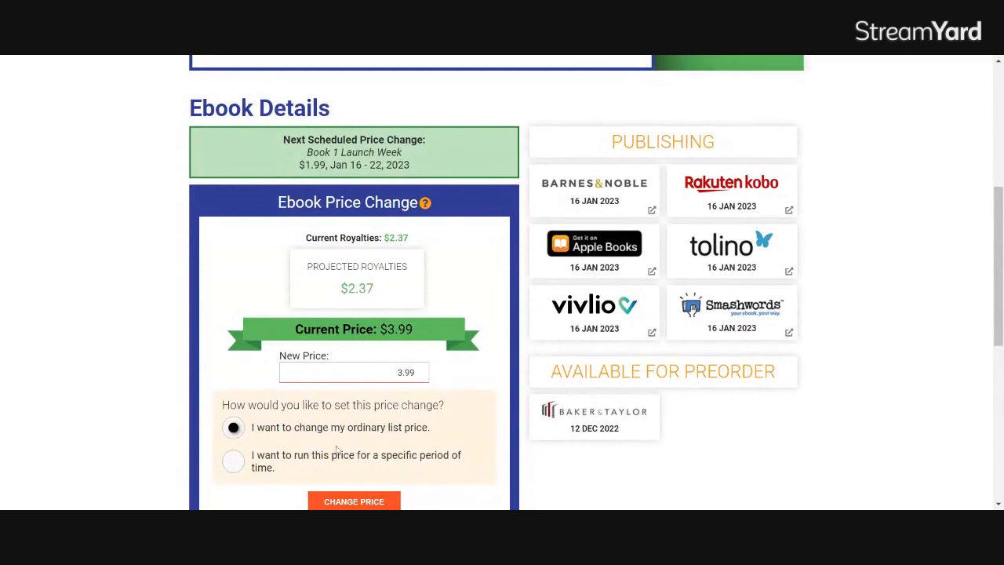
pyautogui.scroll(-3)
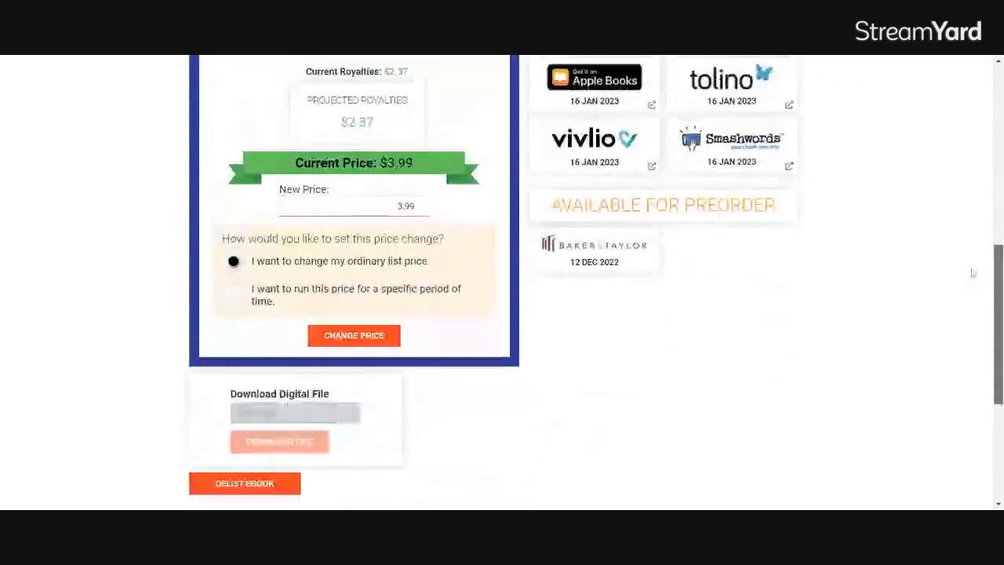